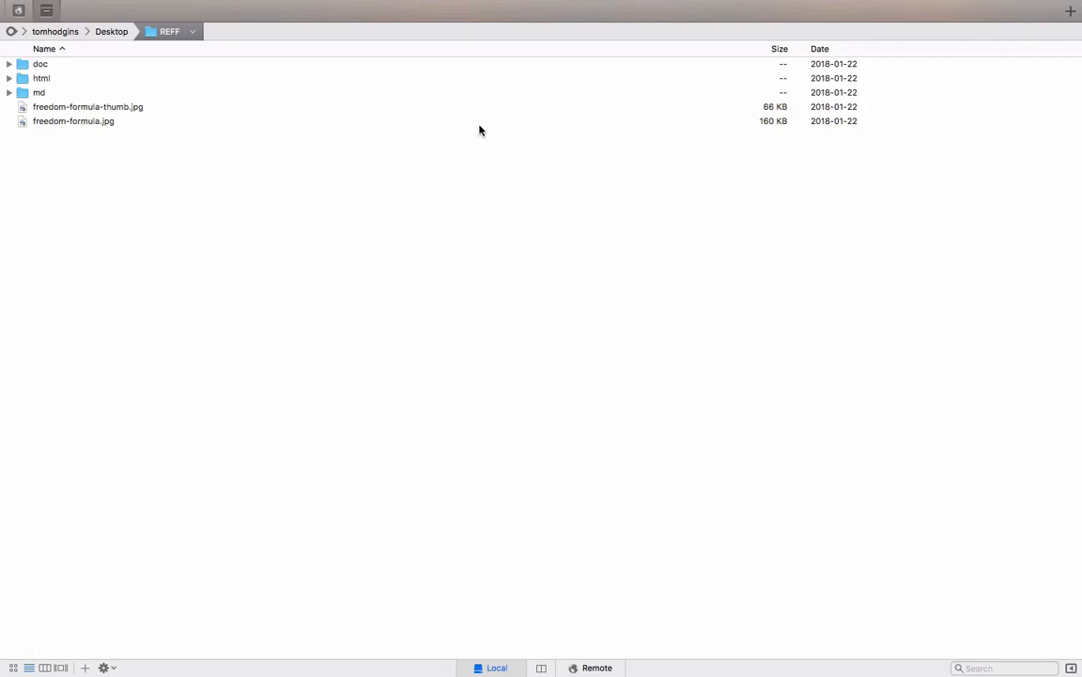
{"action": "mouse_move", "coordinate": [233, 113]}
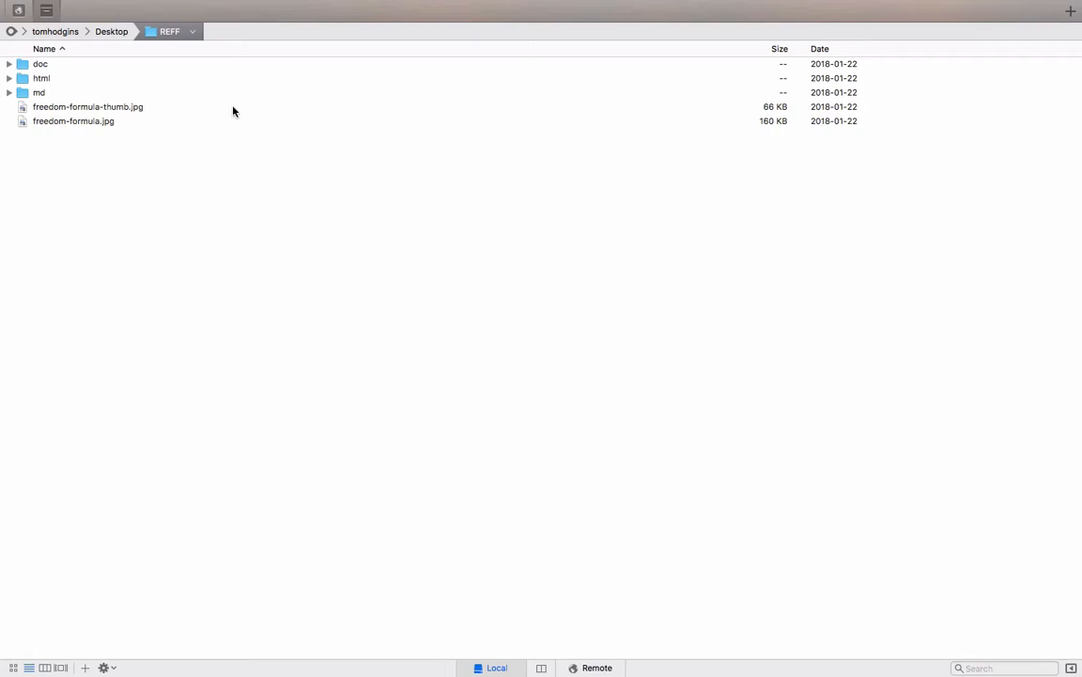
{"action": "mouse_move", "coordinate": [116, 146]}
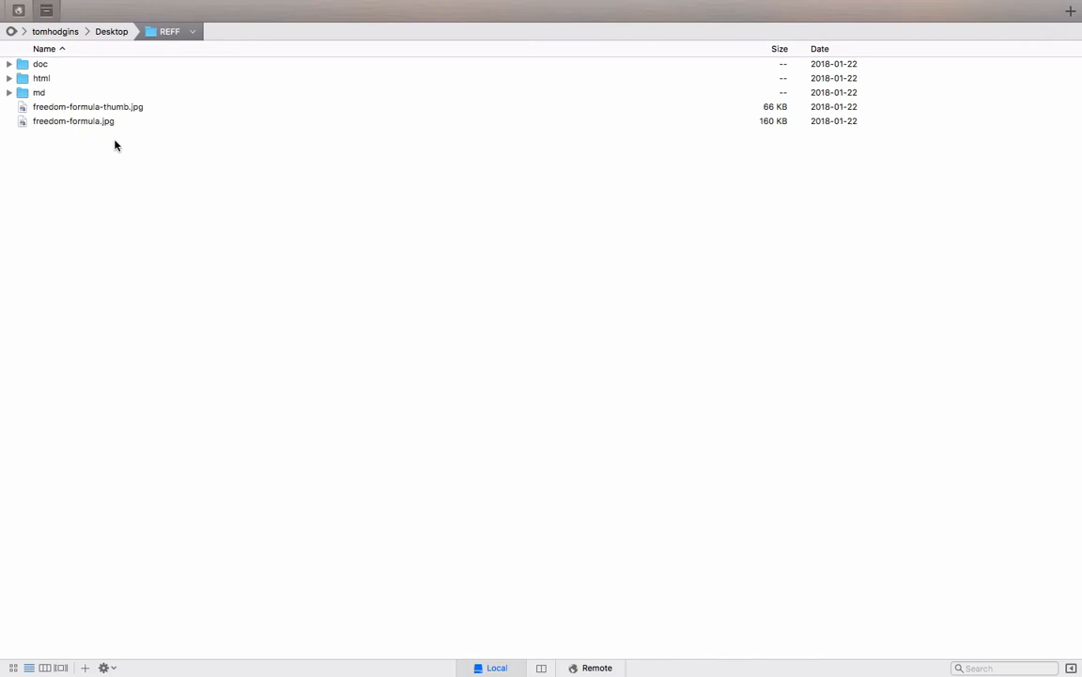
{"action": "mouse_move", "coordinate": [48, 128]}
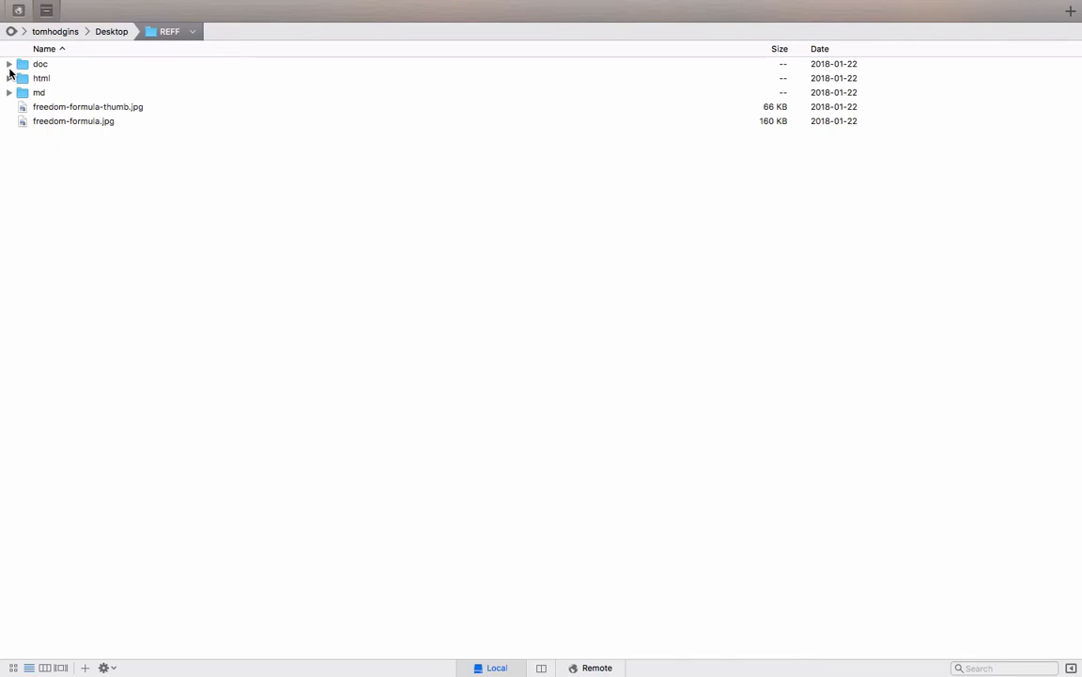
Expand the doc folder and pick Chapter 00.rtf.docx among the chapter Word files.
{"action": "left_click", "coordinate": [7, 64]}
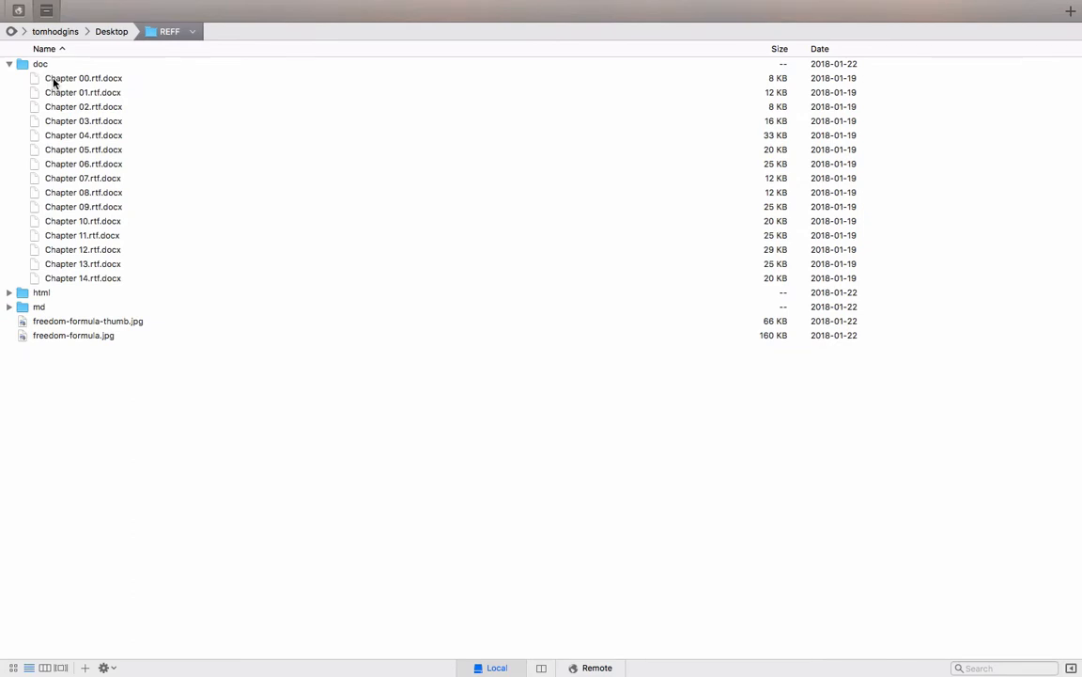
{"action": "left_click", "coordinate": [83, 79]}
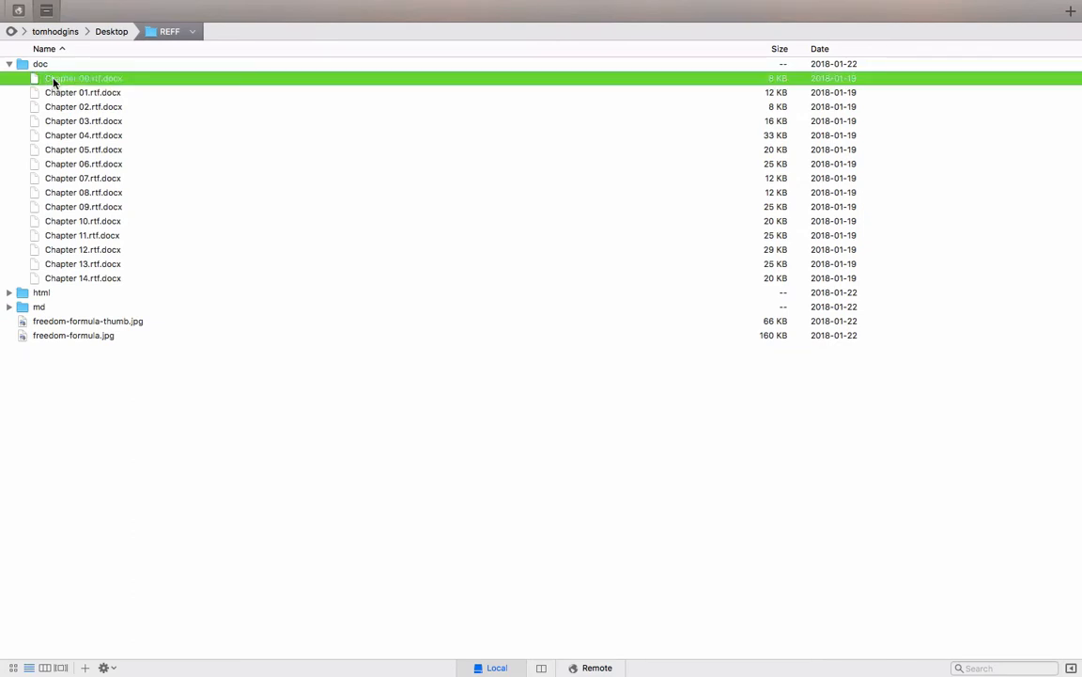
Preview Chapter 00.rtf.docx, dismiss the preview and collapse the doc folder.
{"action": "left_click", "coordinate": [83, 121]}
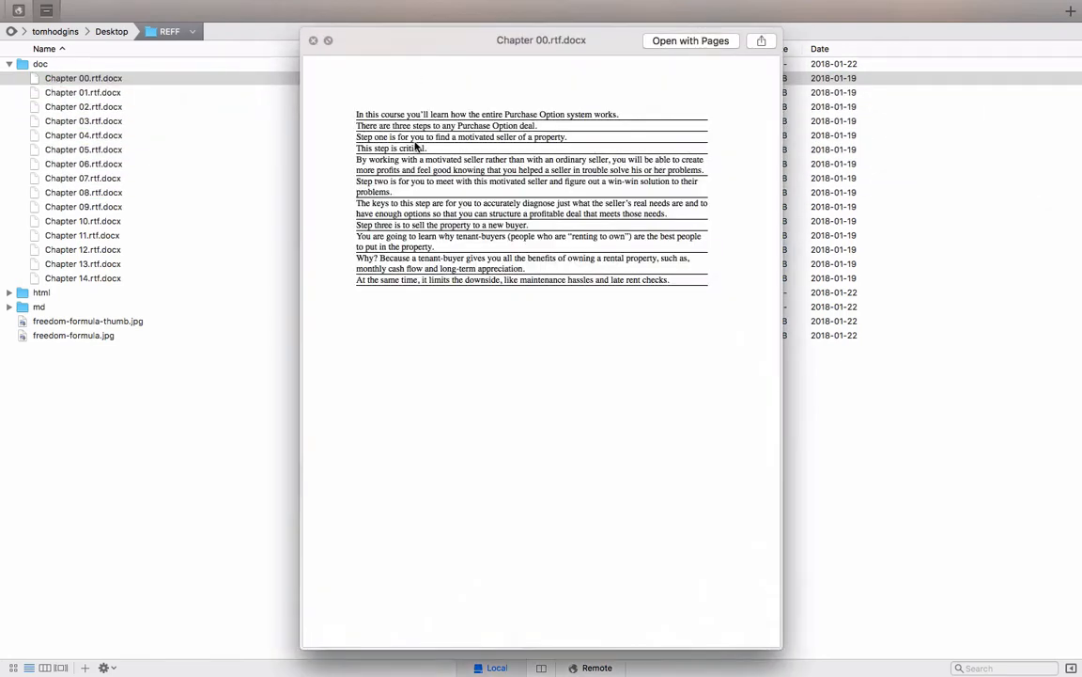
{"action": "mouse_move", "coordinate": [573, 263]}
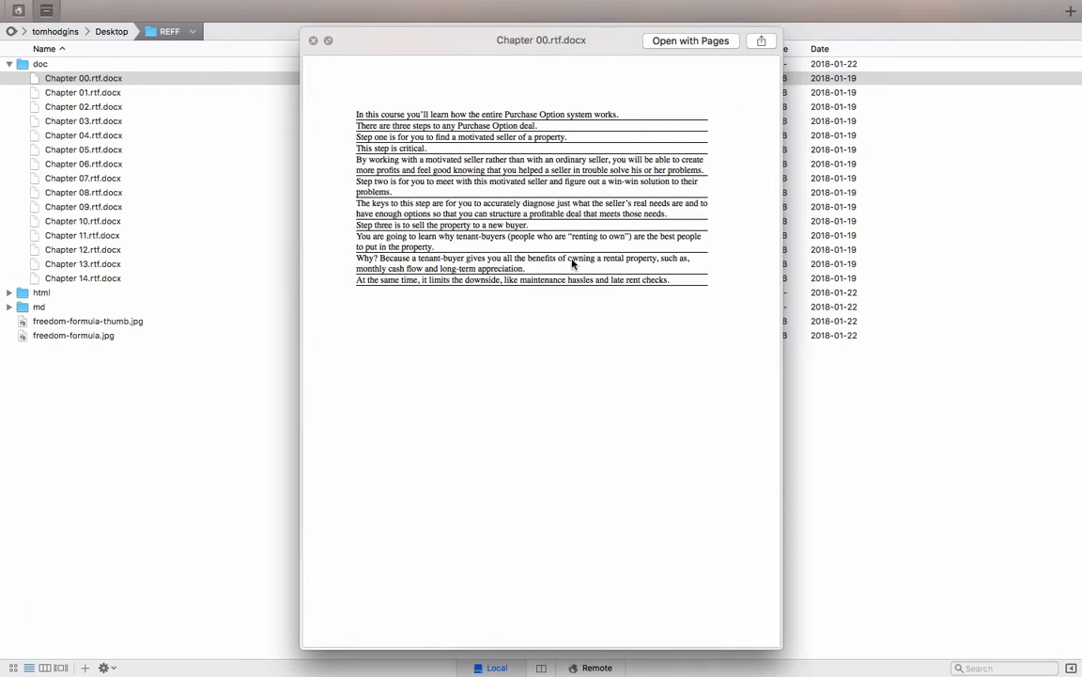
{"action": "left_click", "coordinate": [312, 40]}
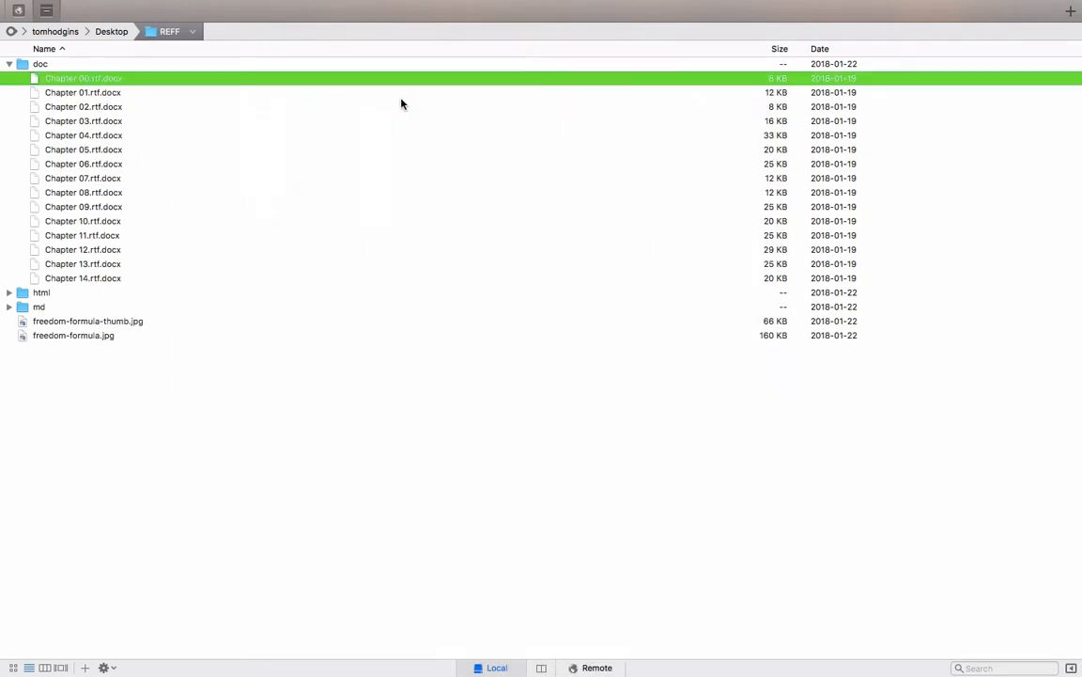
{"action": "left_click", "coordinate": [8, 64]}
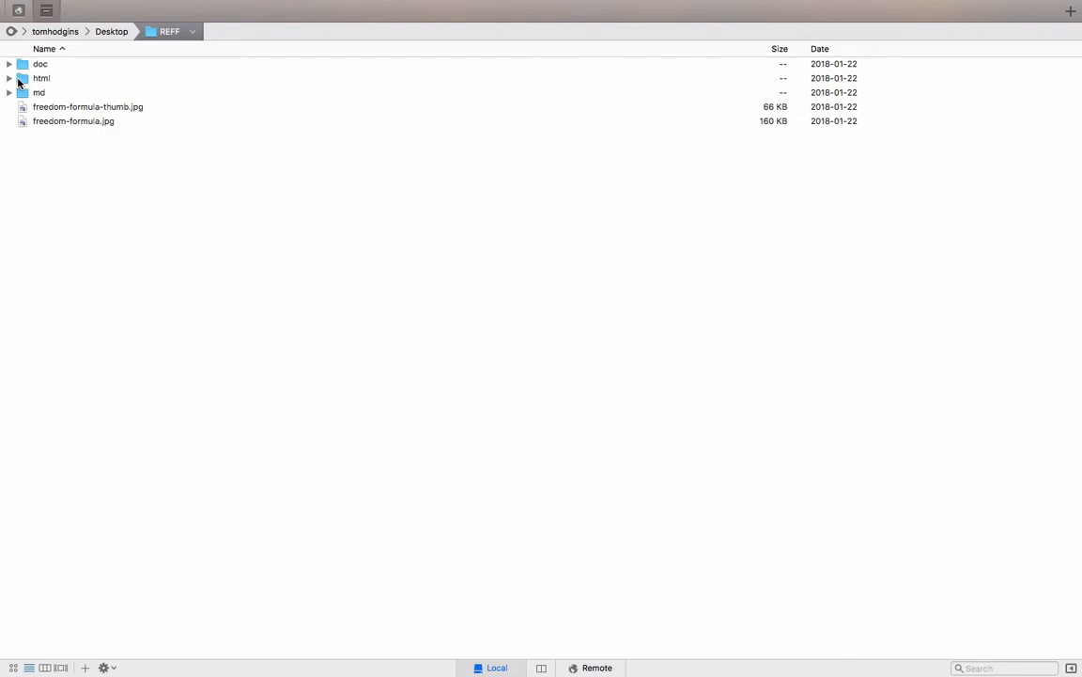
Expand the md folder and pick chapter-0.md among the build scripts and chapters.
{"action": "left_click", "coordinate": [7, 92]}
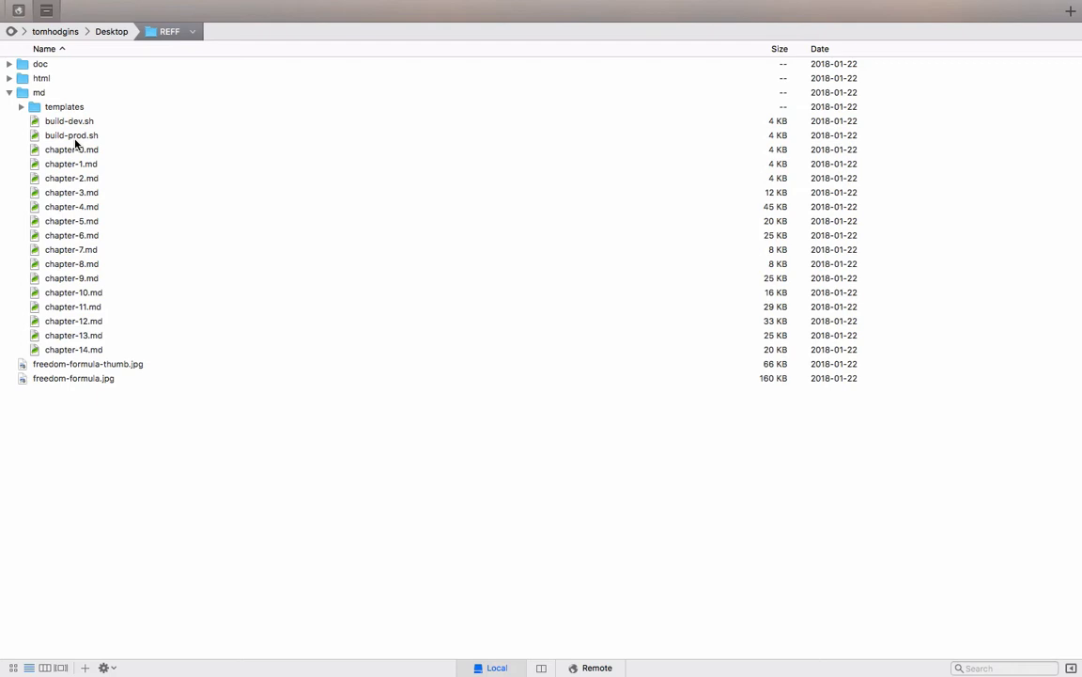
{"action": "left_click", "coordinate": [72, 151]}
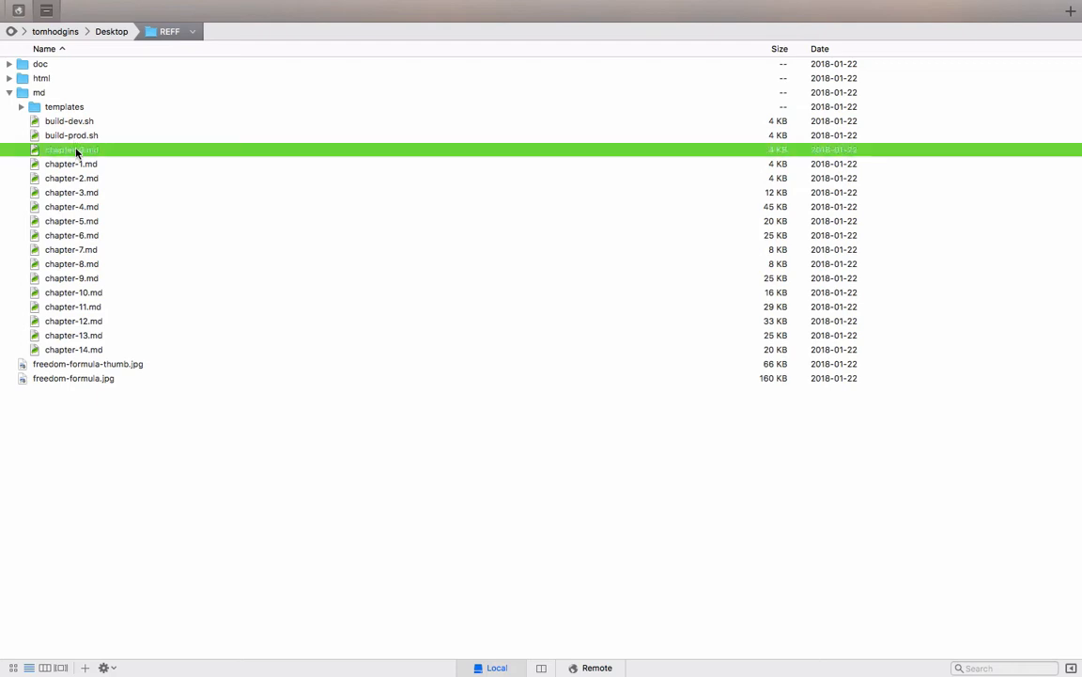
{"action": "double_click", "coordinate": [71, 150]}
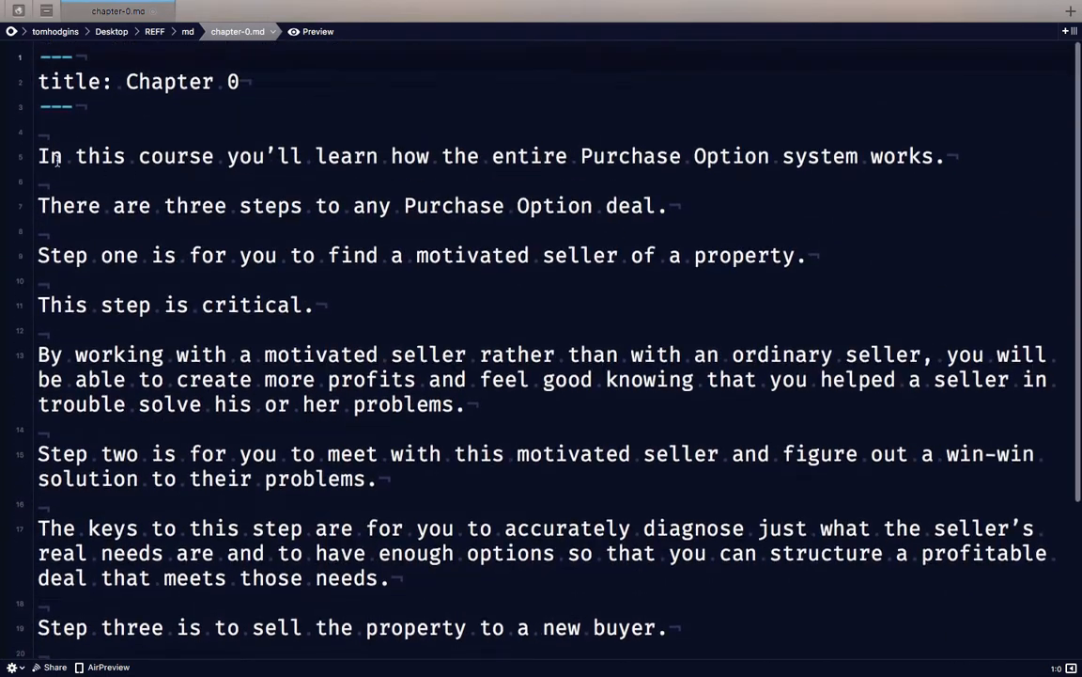
{"action": "left_click", "coordinate": [132, 182]}
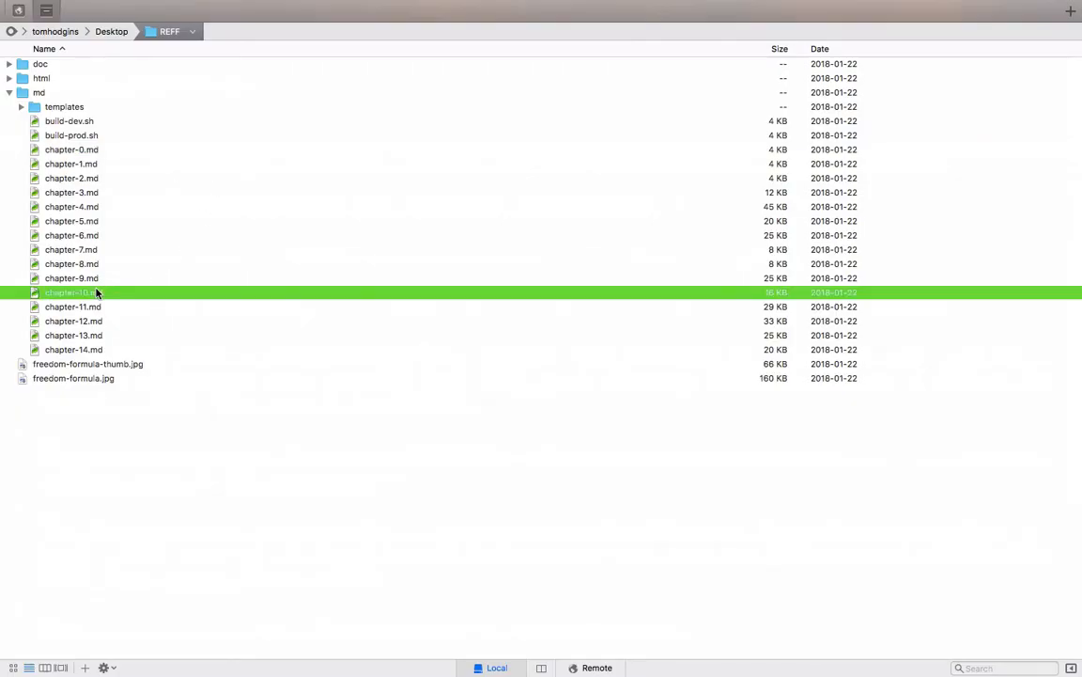
{"action": "double_click", "coordinate": [72, 293]}
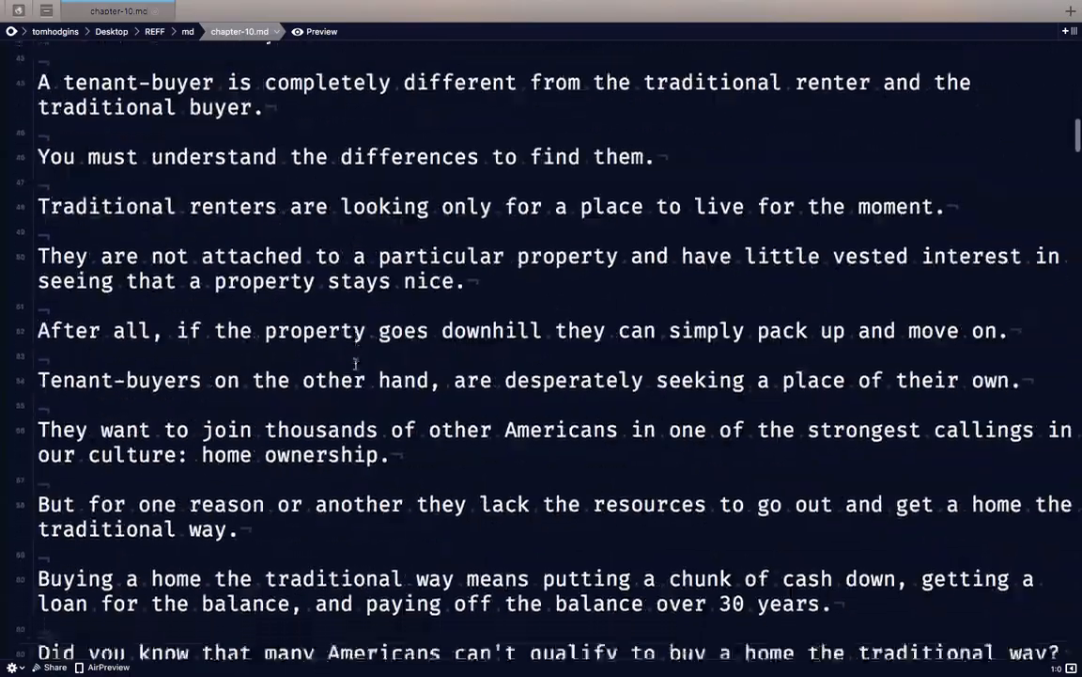
{"action": "scroll", "scroll_direction": "down", "scroll_amount": 3}
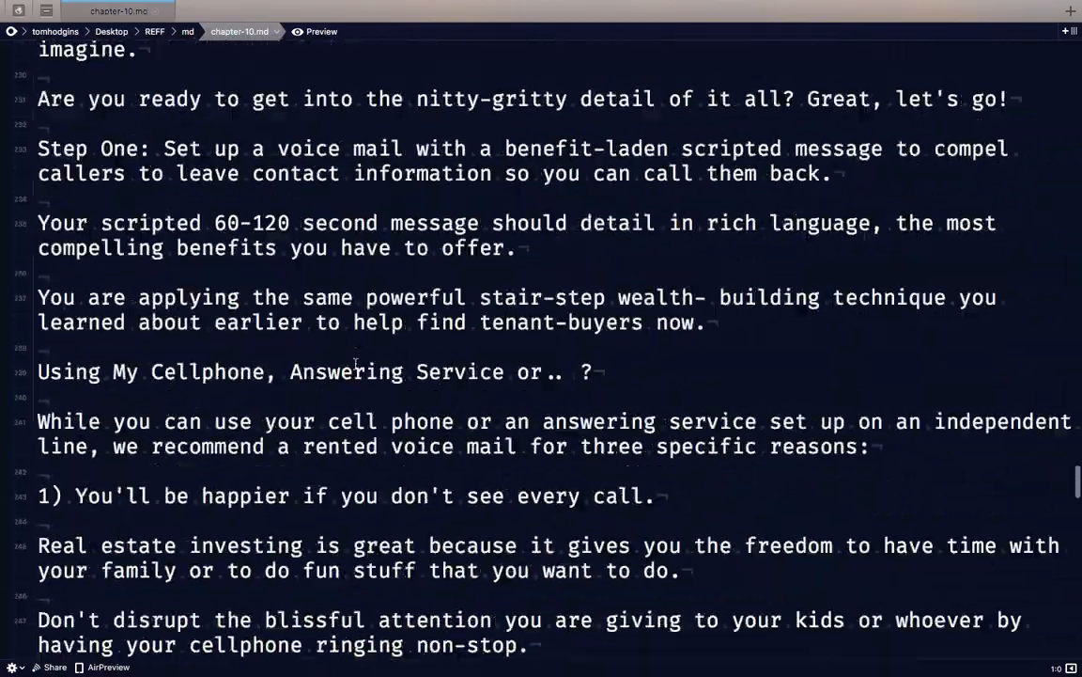
{"action": "scroll", "scroll_direction": "down", "scroll_amount": 3}
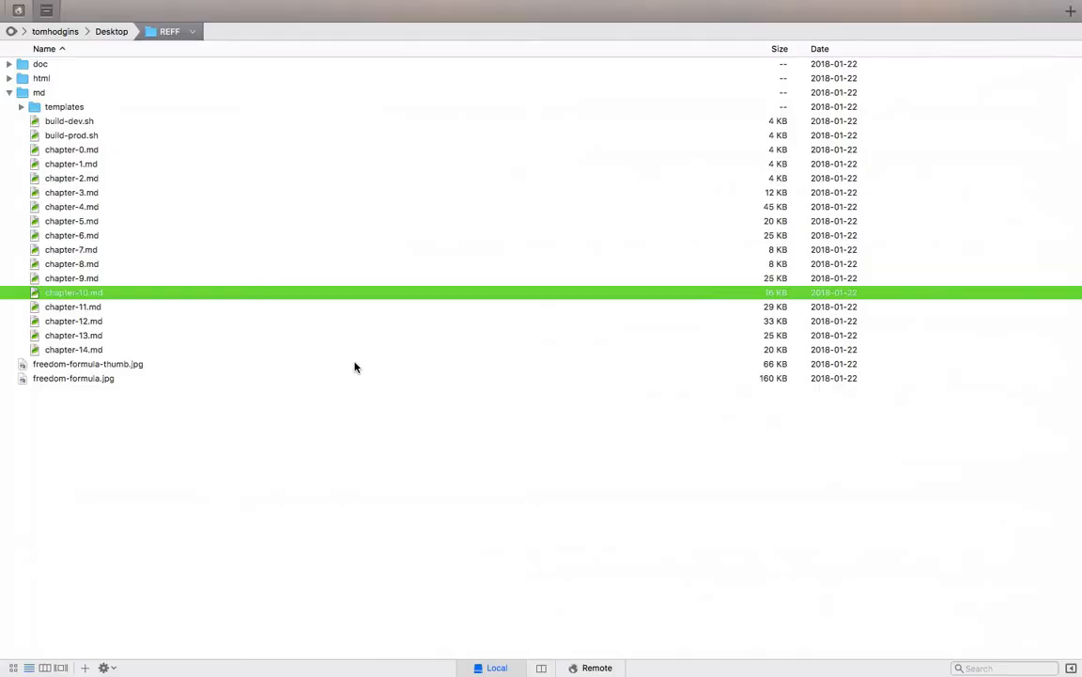
{"action": "mouse_move", "coordinate": [128, 151]}
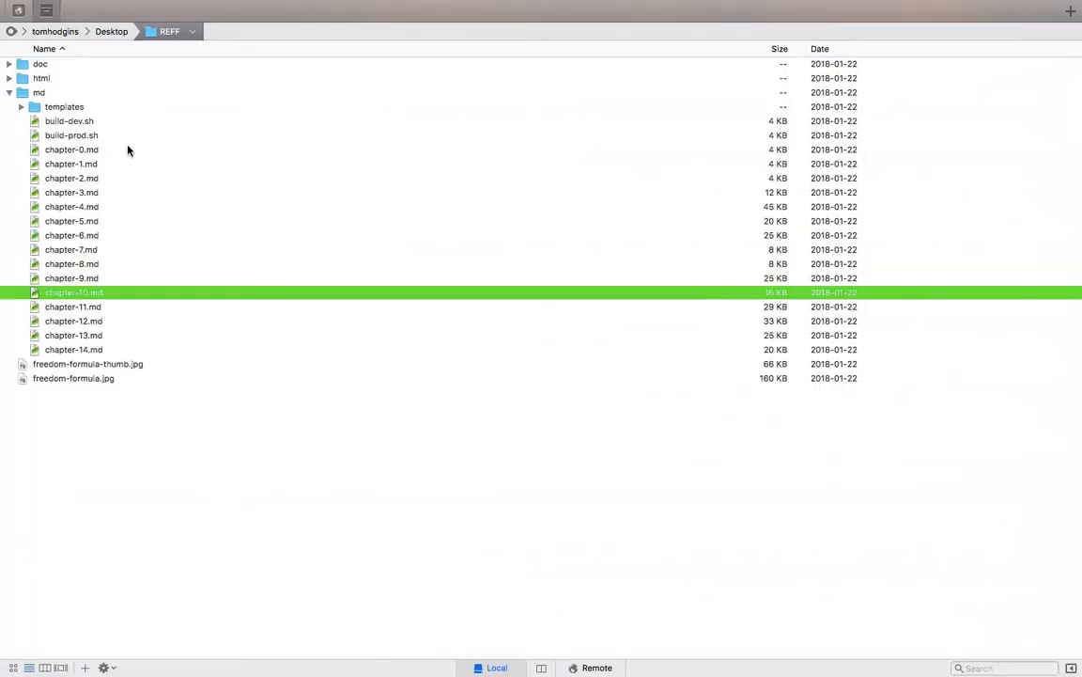
{"action": "double_click", "coordinate": [72, 177]}
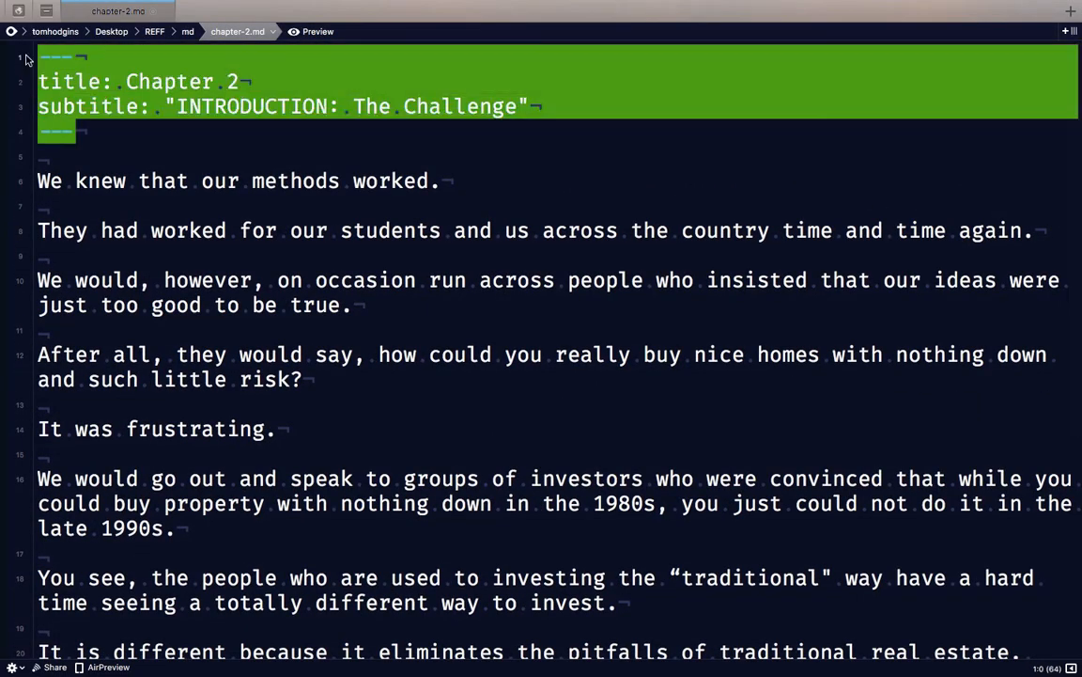
{"action": "left_click", "coordinate": [77, 132]}
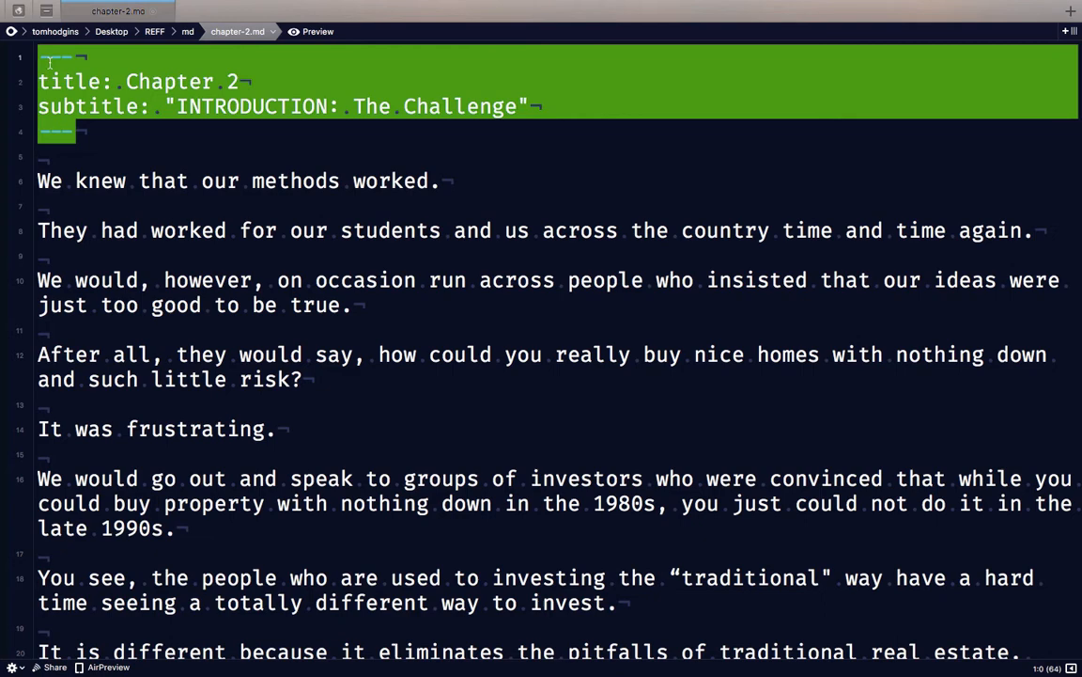
{"action": "double_click", "coordinate": [67, 83]}
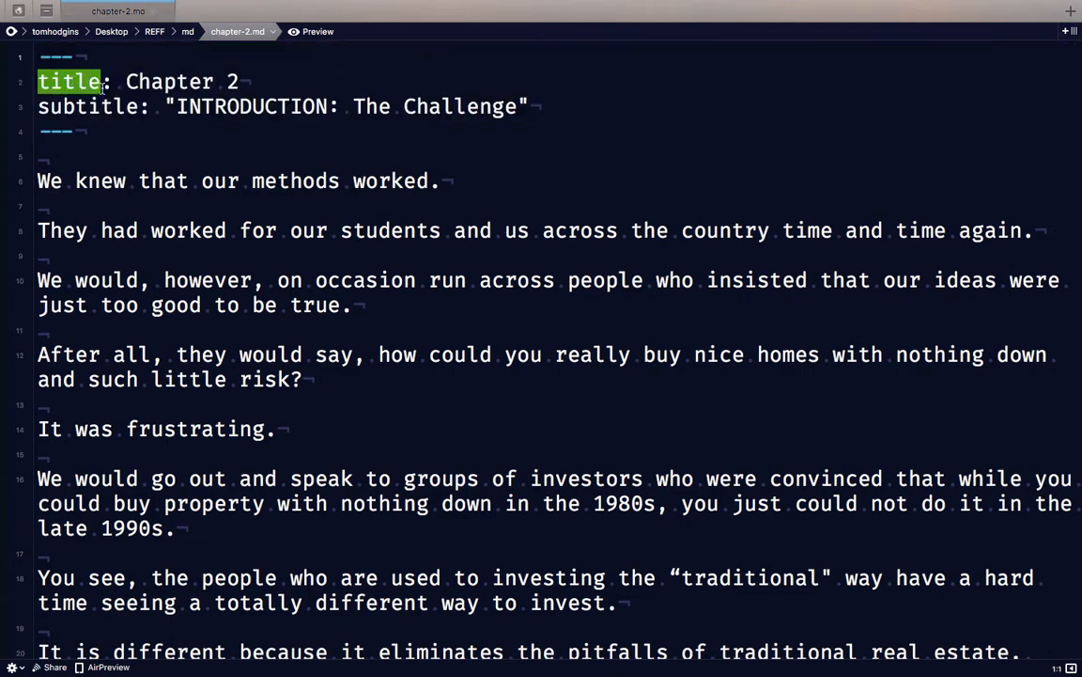
{"action": "double_click", "coordinate": [104, 105]}
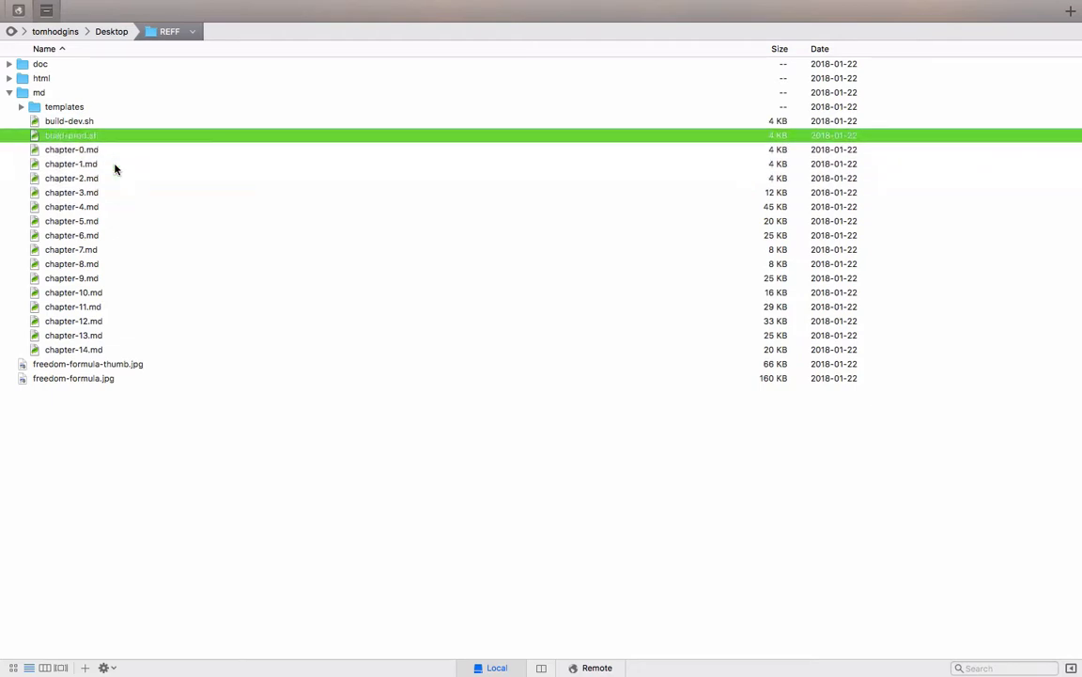
View build-dev.sh, highlighting the *.md loop pattern and the pandoc html5 command.
{"action": "left_click", "coordinate": [68, 120]}
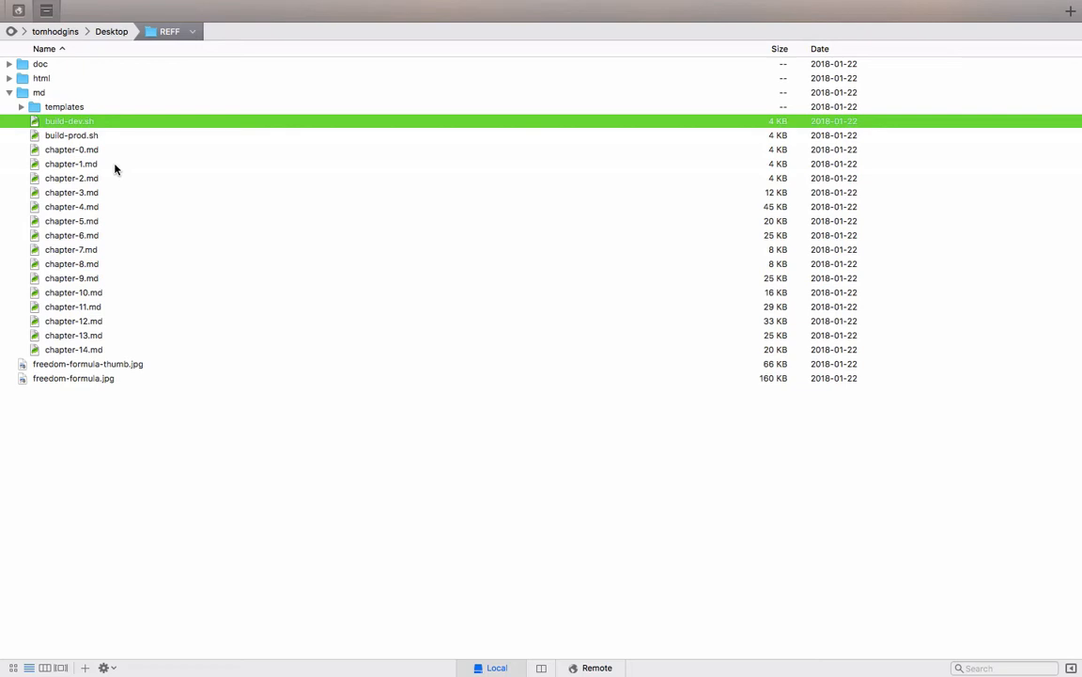
{"action": "double_click", "coordinate": [67, 120]}
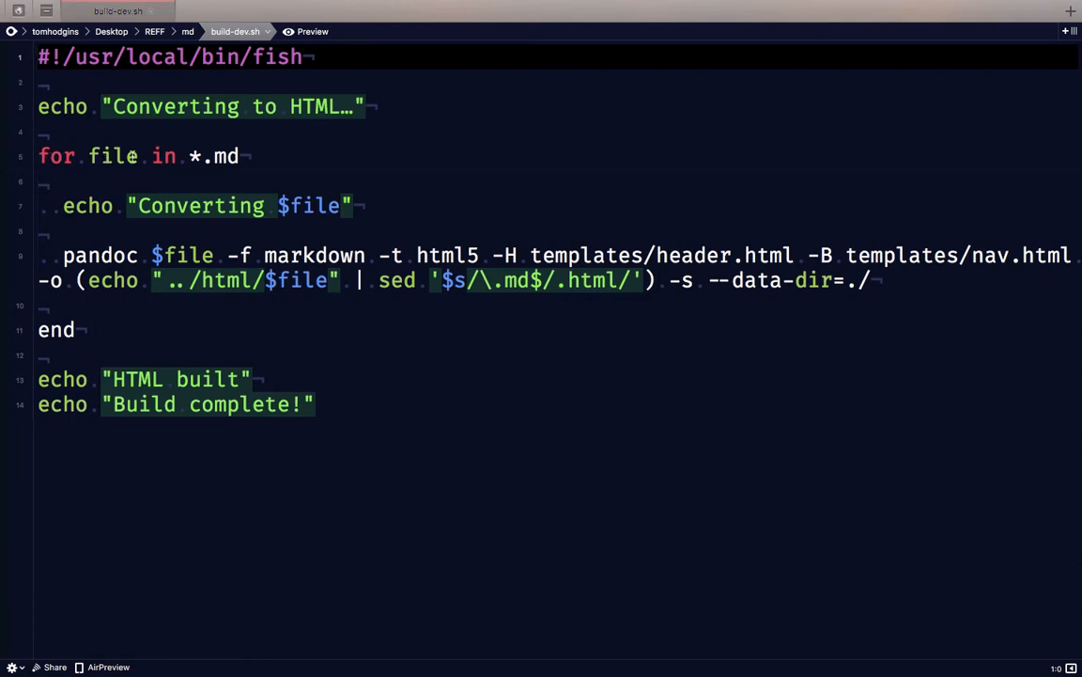
{"action": "double_click", "coordinate": [214, 156]}
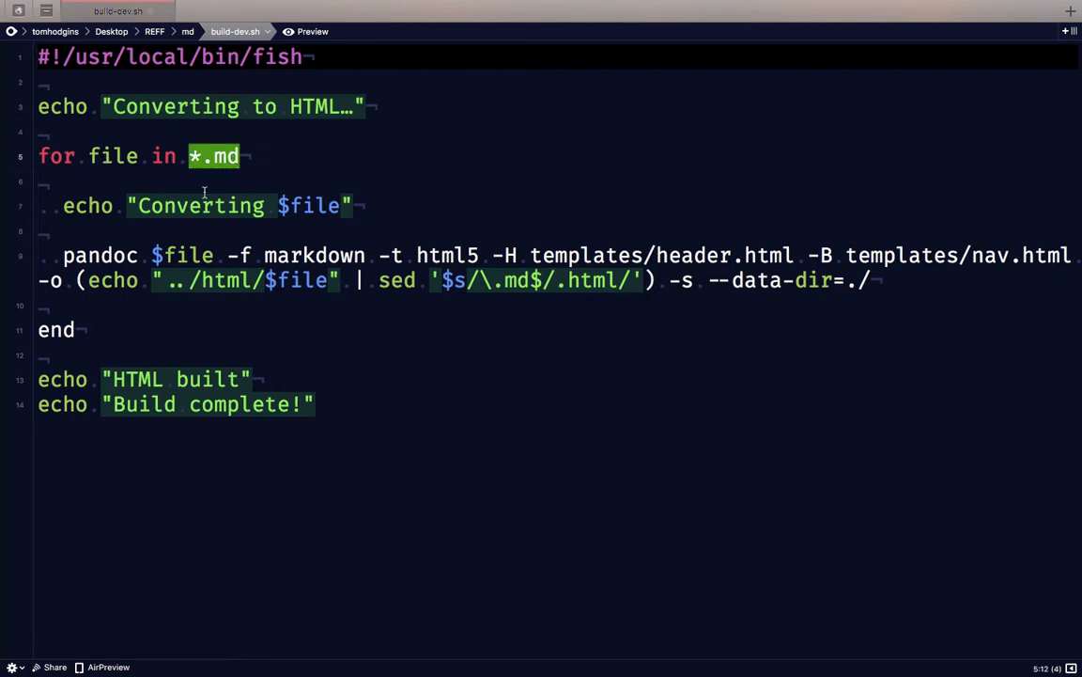
{"action": "left_click", "coordinate": [73, 256]}
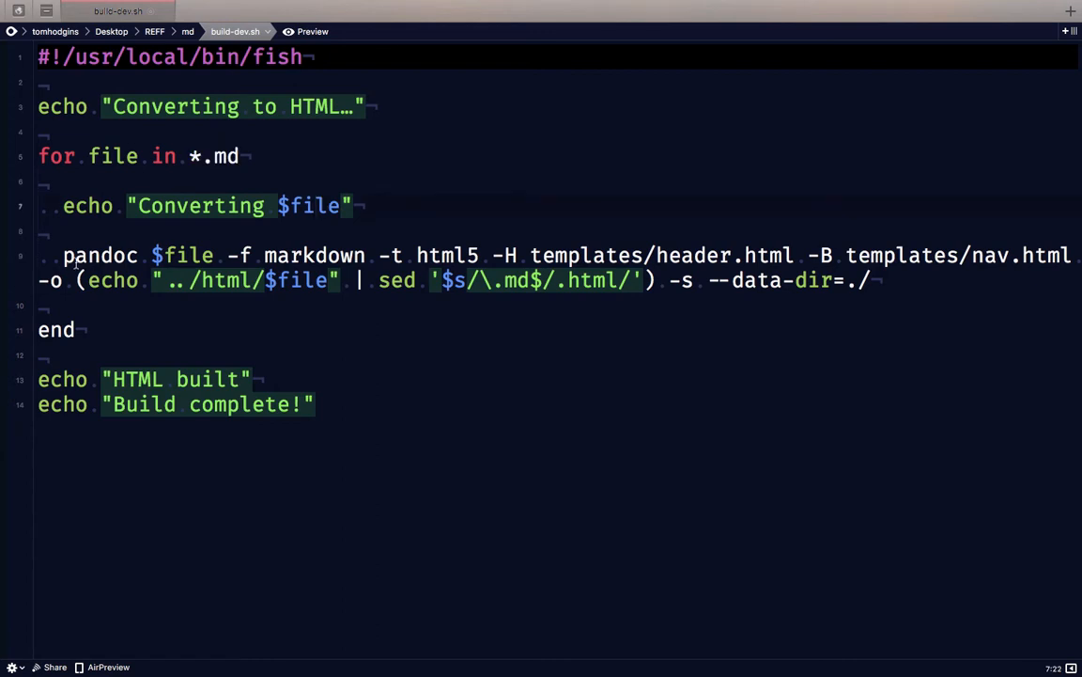
{"action": "double_click", "coordinate": [98, 255]}
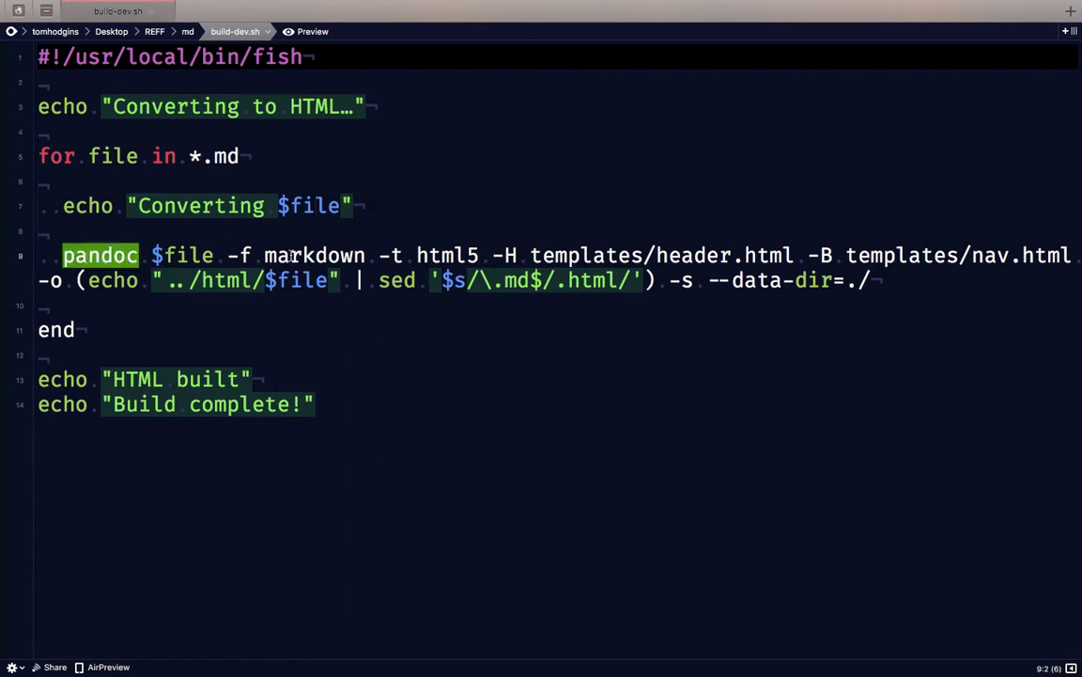
{"action": "double_click", "coordinate": [447, 255]}
{"action": "type", "text": "./build"}
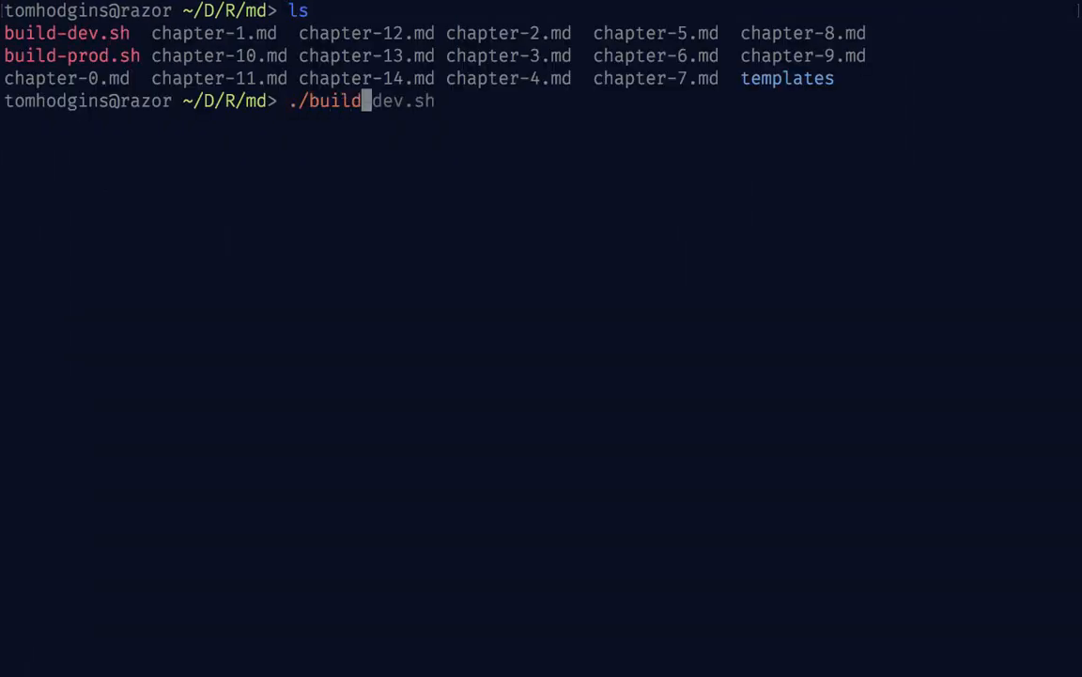
Run ./build-dev.sh from the md folder in Terminal.
{"action": "key", "text": "Return"}
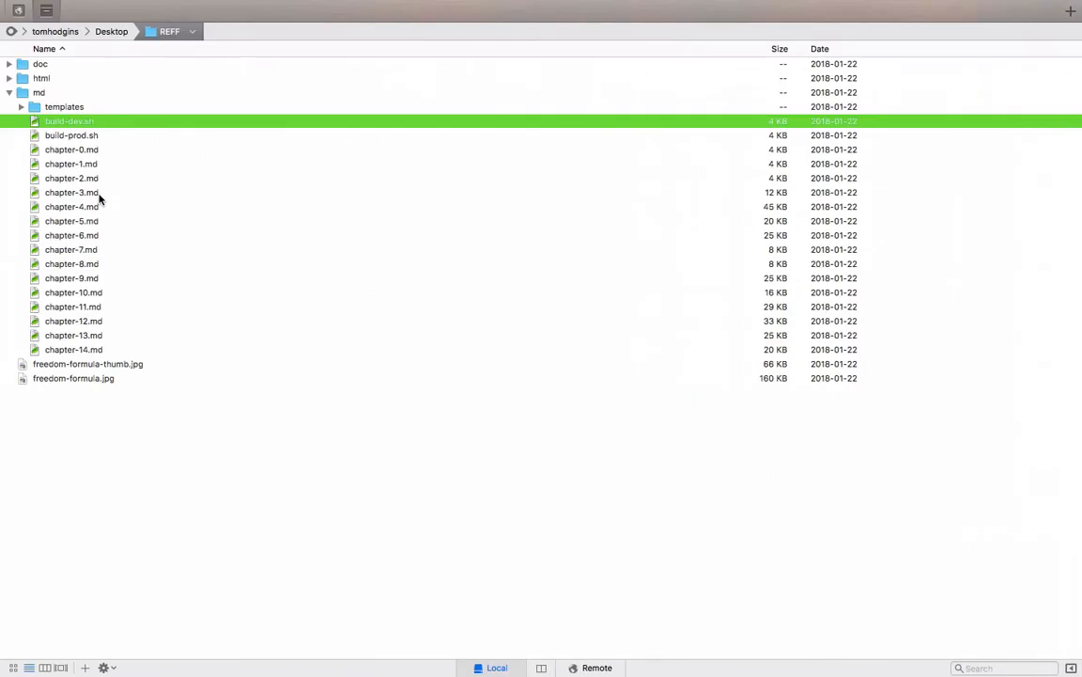
Expand templates and open header.html together with default.html5.
{"action": "double_click", "coordinate": [71, 150]}
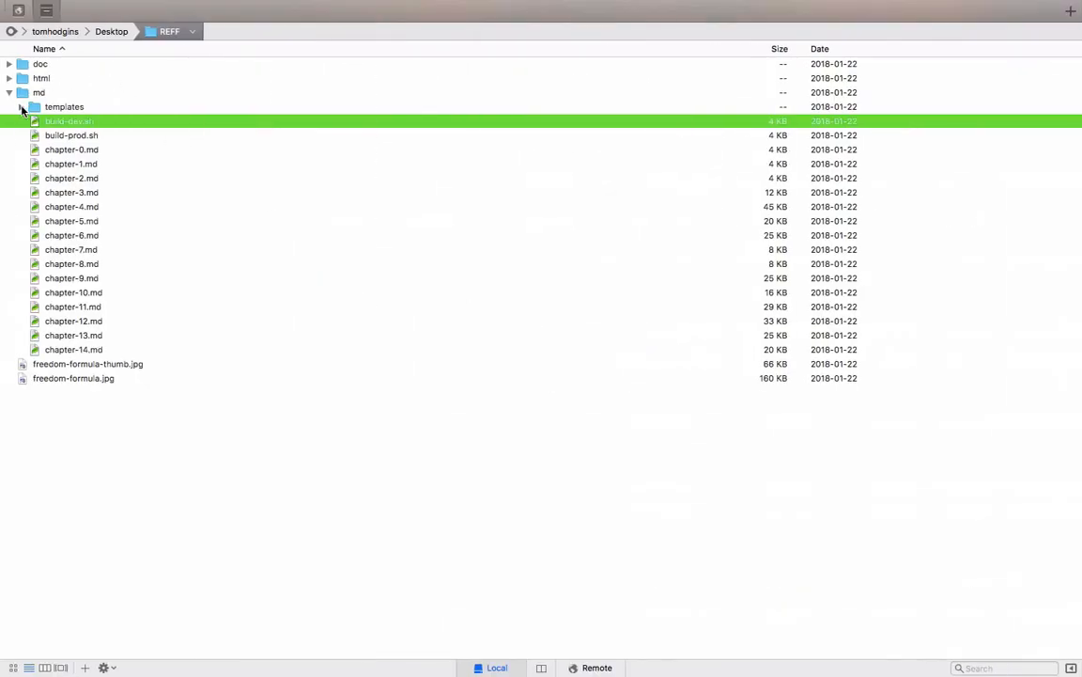
{"action": "left_click", "coordinate": [20, 105]}
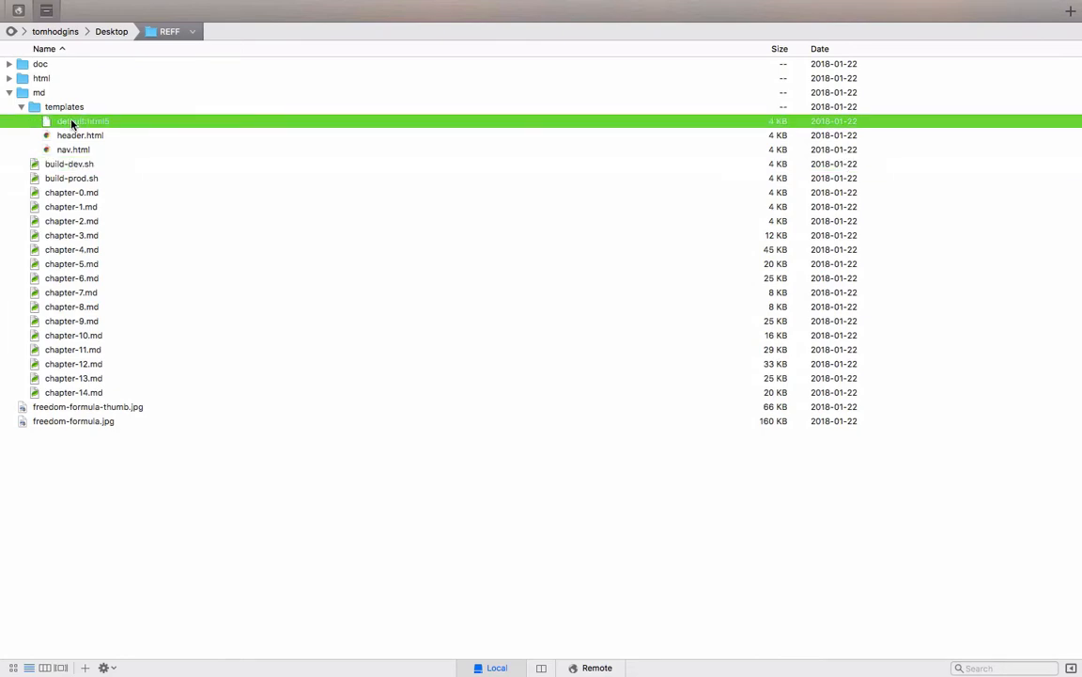
{"action": "left_click", "coordinate": [79, 135]}
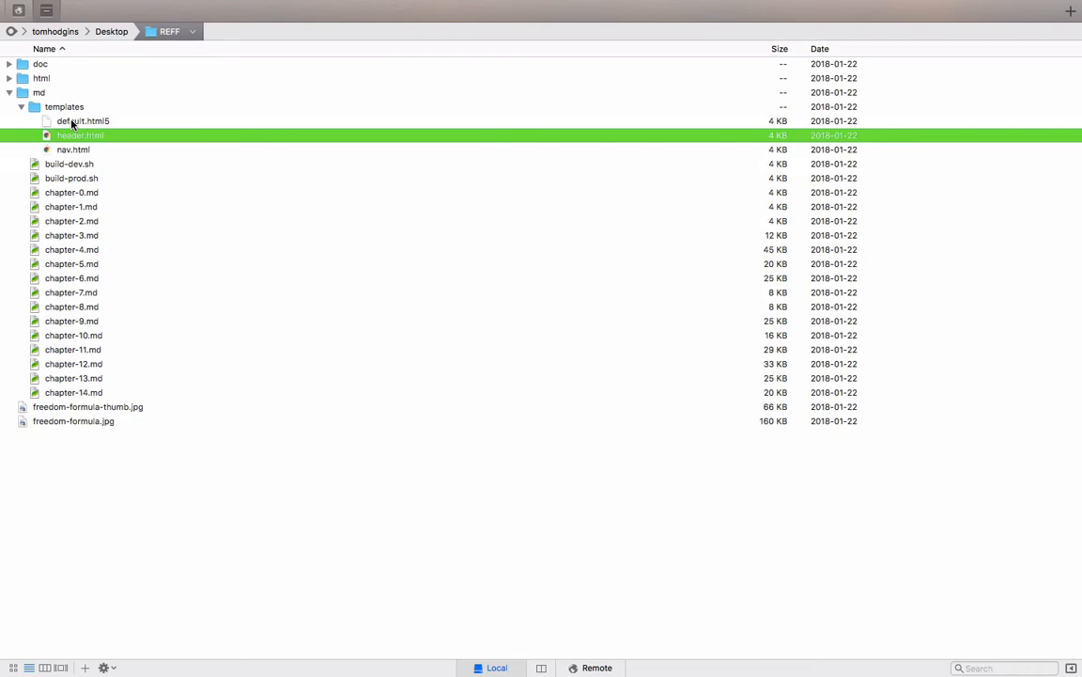
{"action": "left_click", "coordinate": [82, 120]}
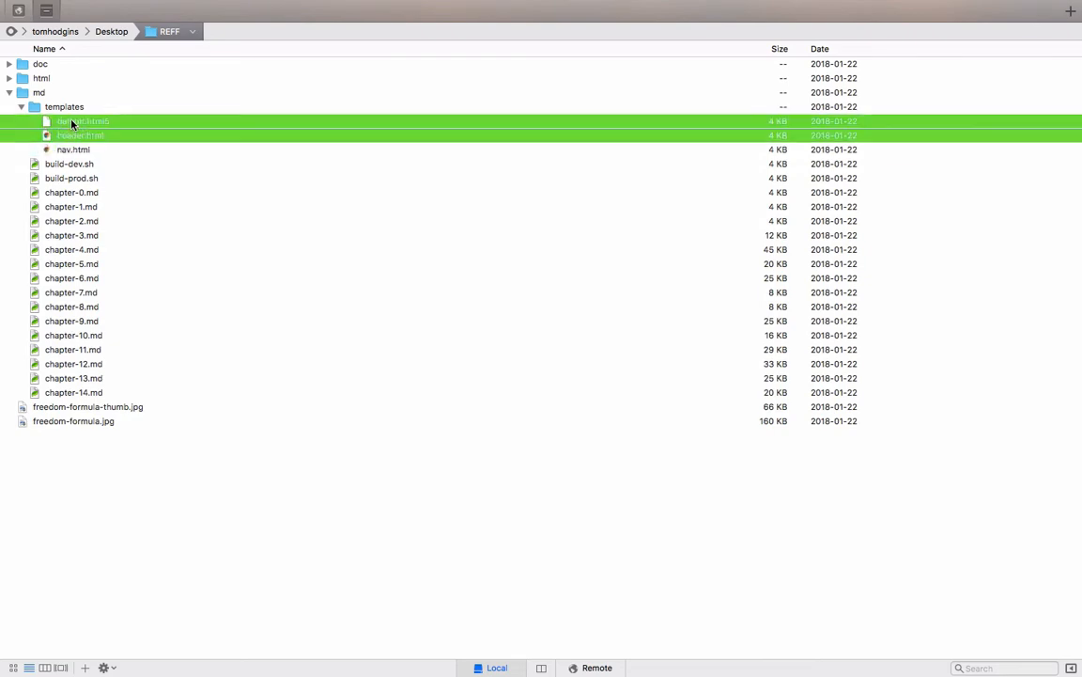
{"action": "double_click", "coordinate": [74, 150]}
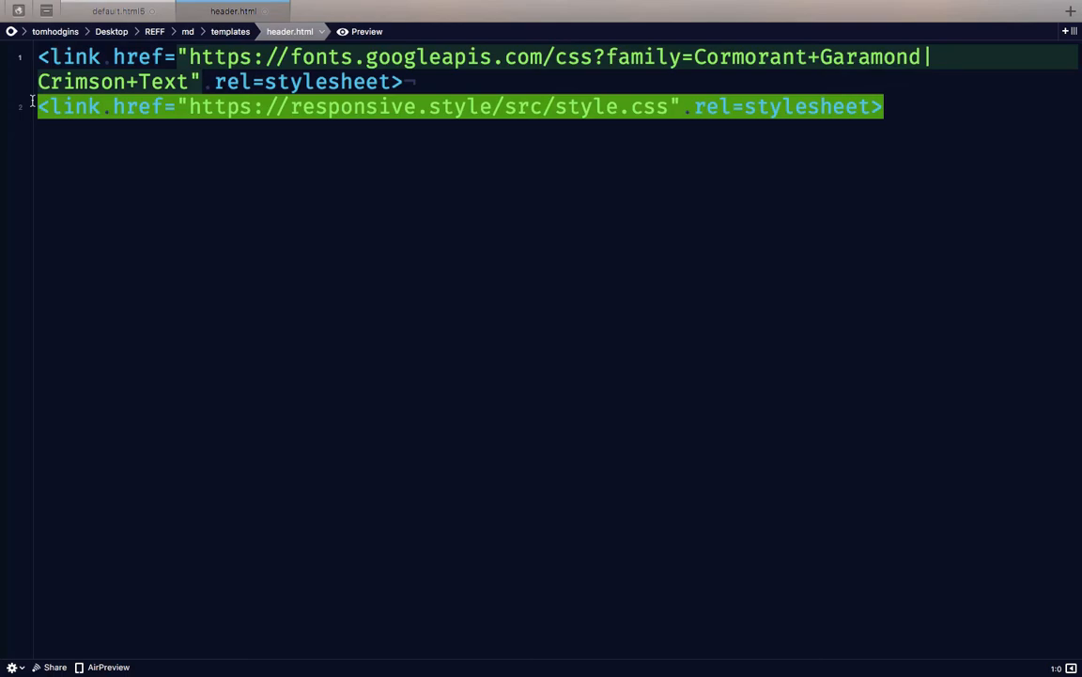
{"action": "left_click", "coordinate": [366, 30]}
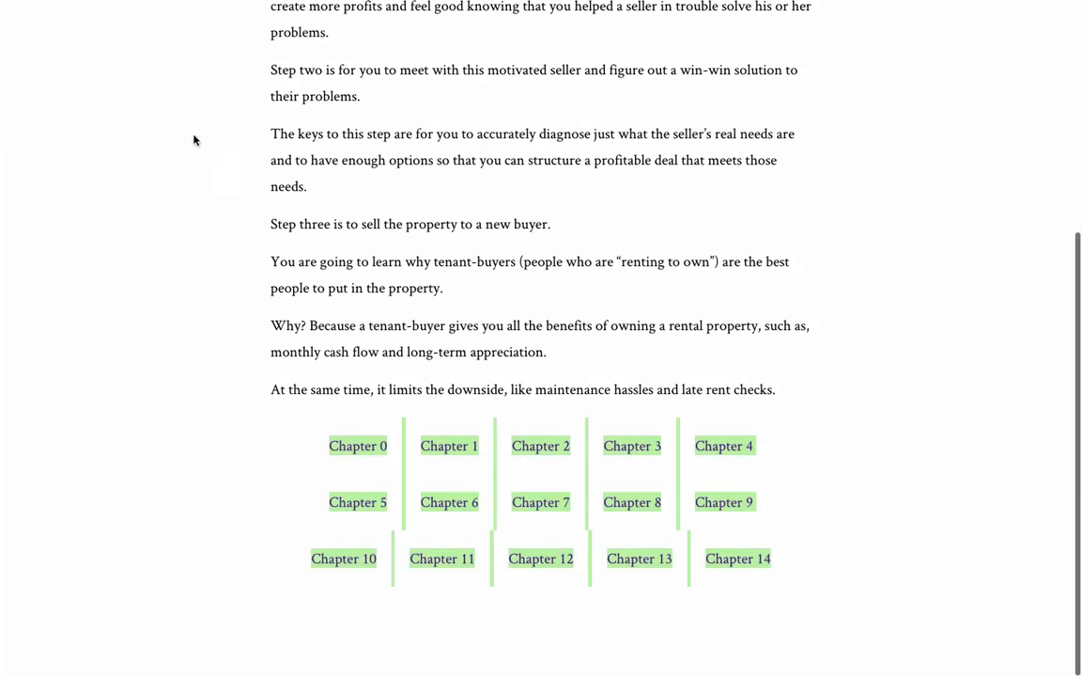
{"action": "left_click", "coordinate": [358, 444]}
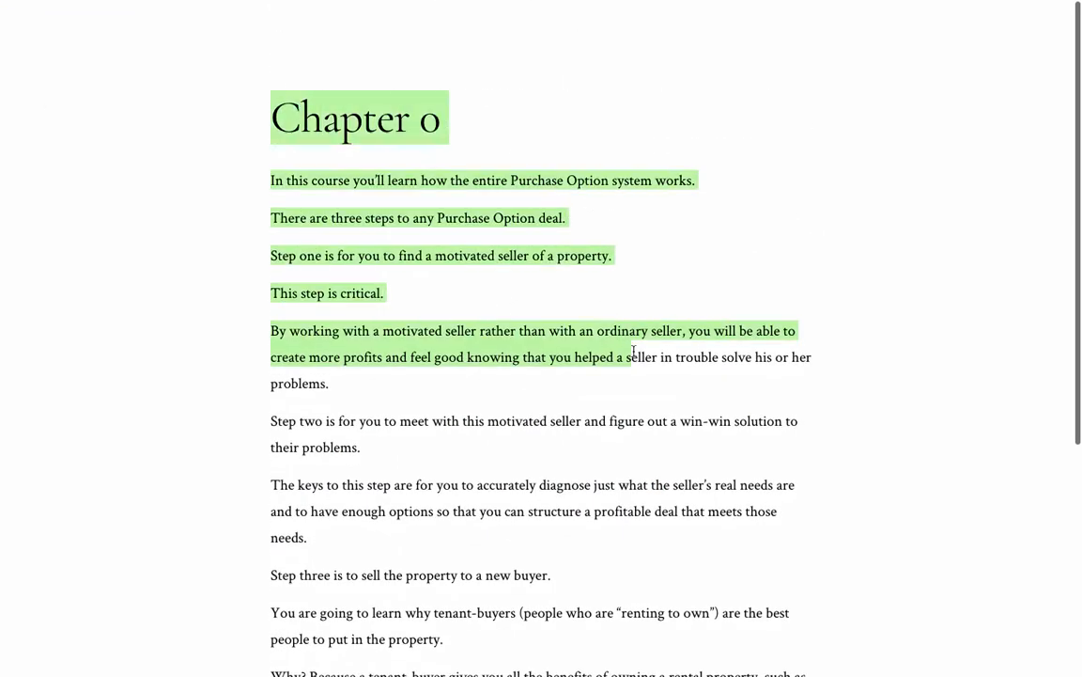
{"action": "left_click", "coordinate": [635, 351]}
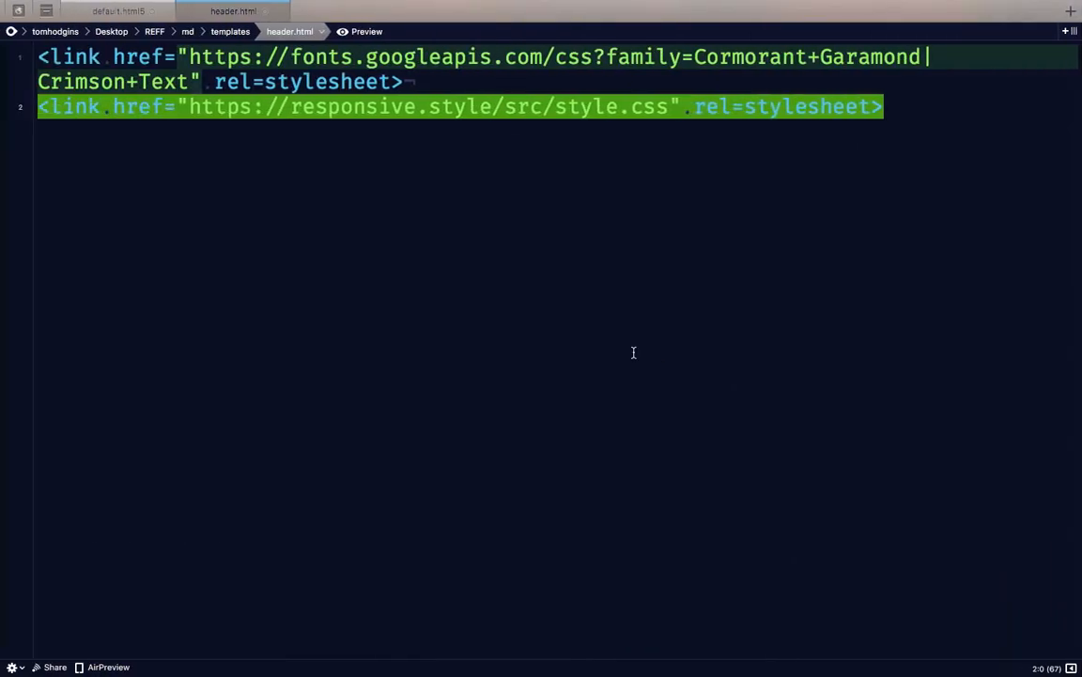
{"action": "left_click", "coordinate": [116, 11]}
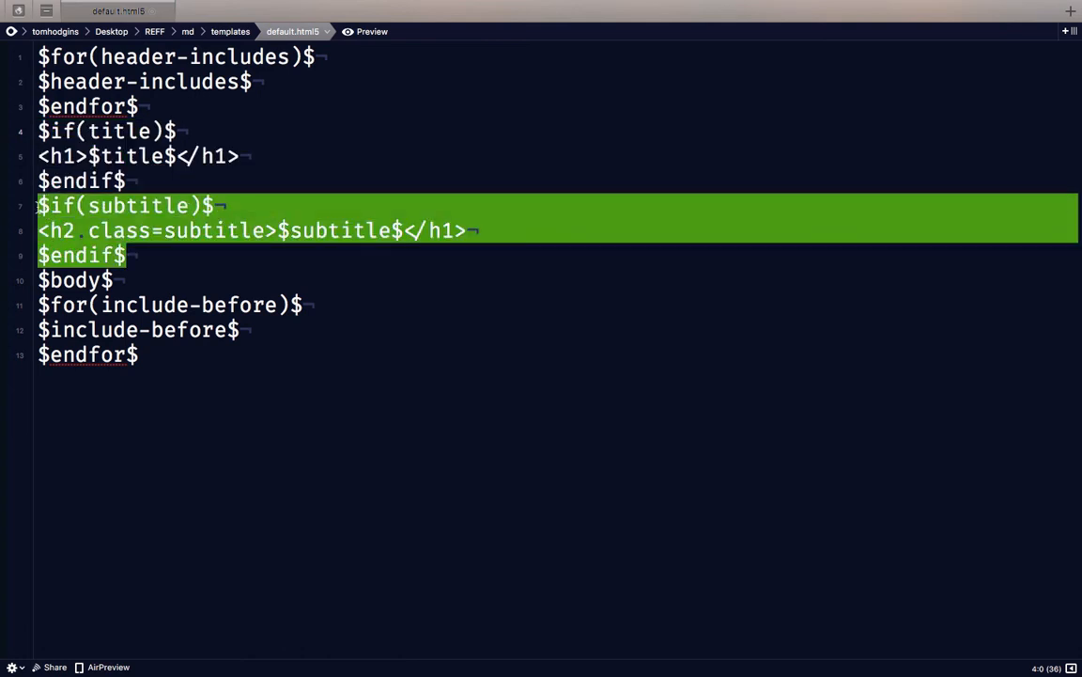
Return from the default.html5 subtitle block to the project file listing.
{"action": "left_click", "coordinate": [60, 278]}
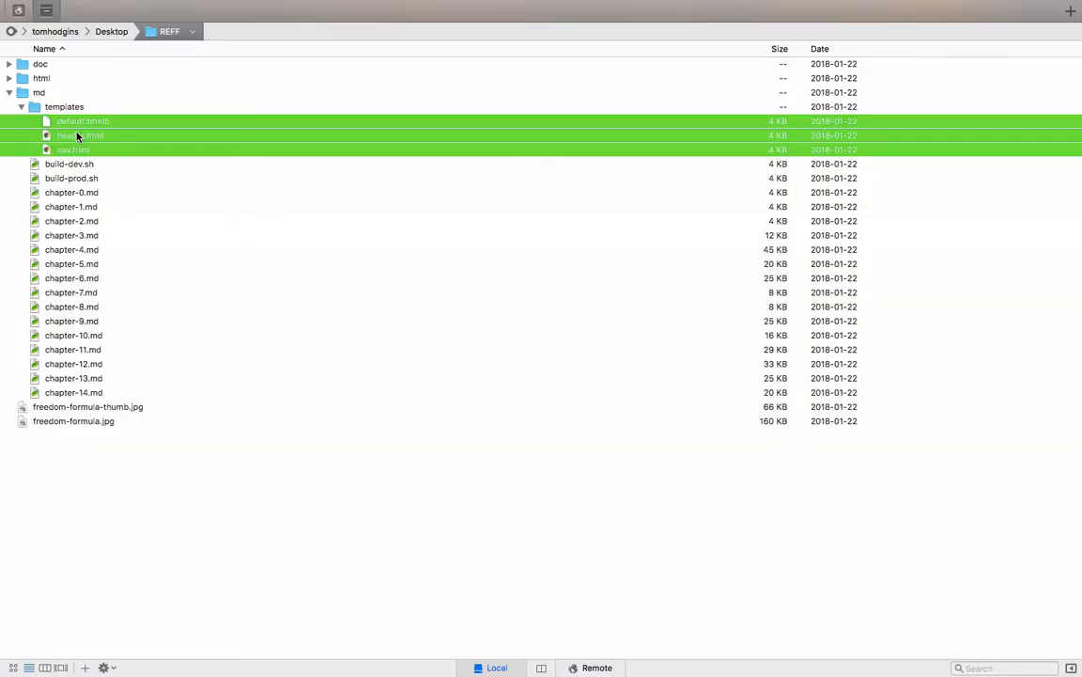
View build-prod.sh's pandoc html5 command without header/nav, then bring up chapter-0.md.
{"action": "left_click", "coordinate": [68, 176]}
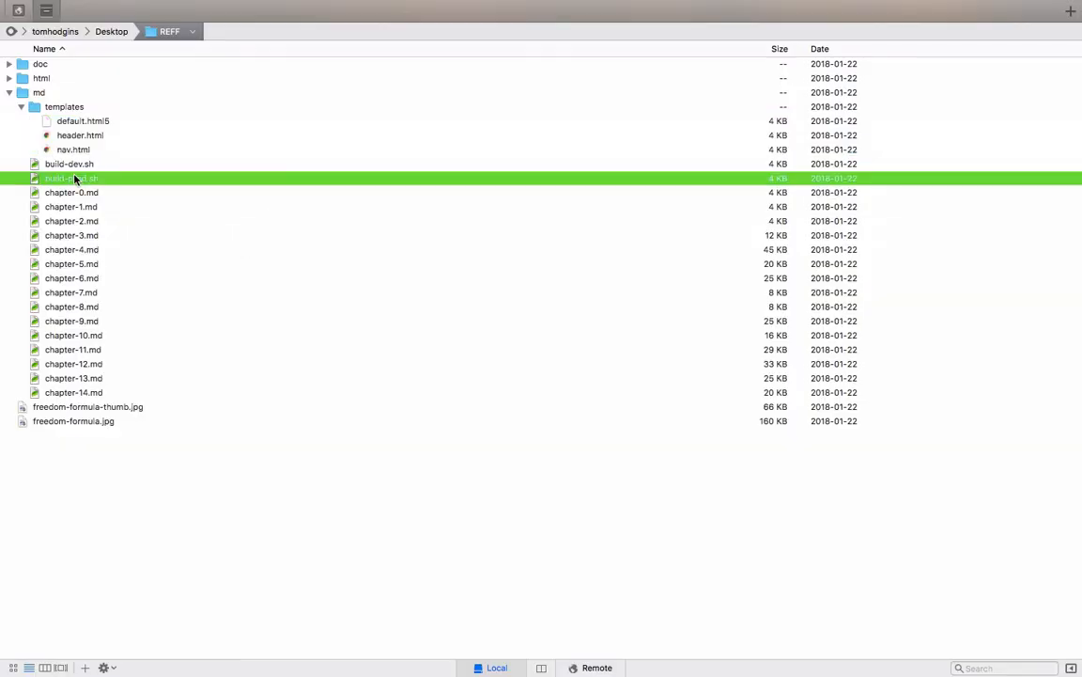
{"action": "double_click", "coordinate": [66, 176]}
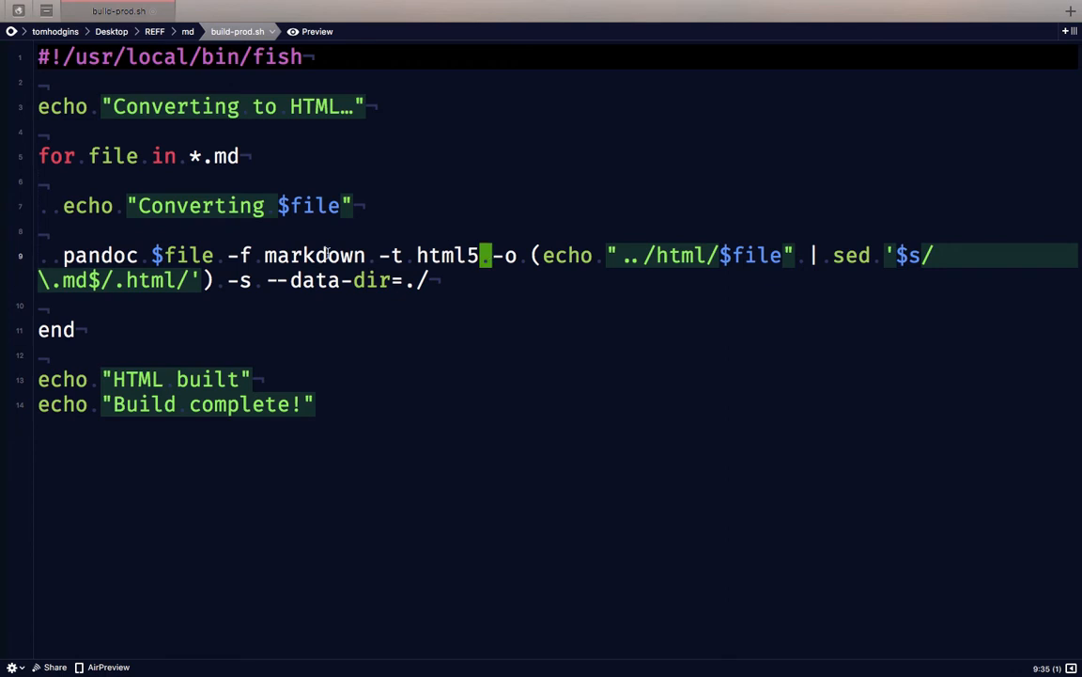
{"action": "double_click", "coordinate": [447, 256]}
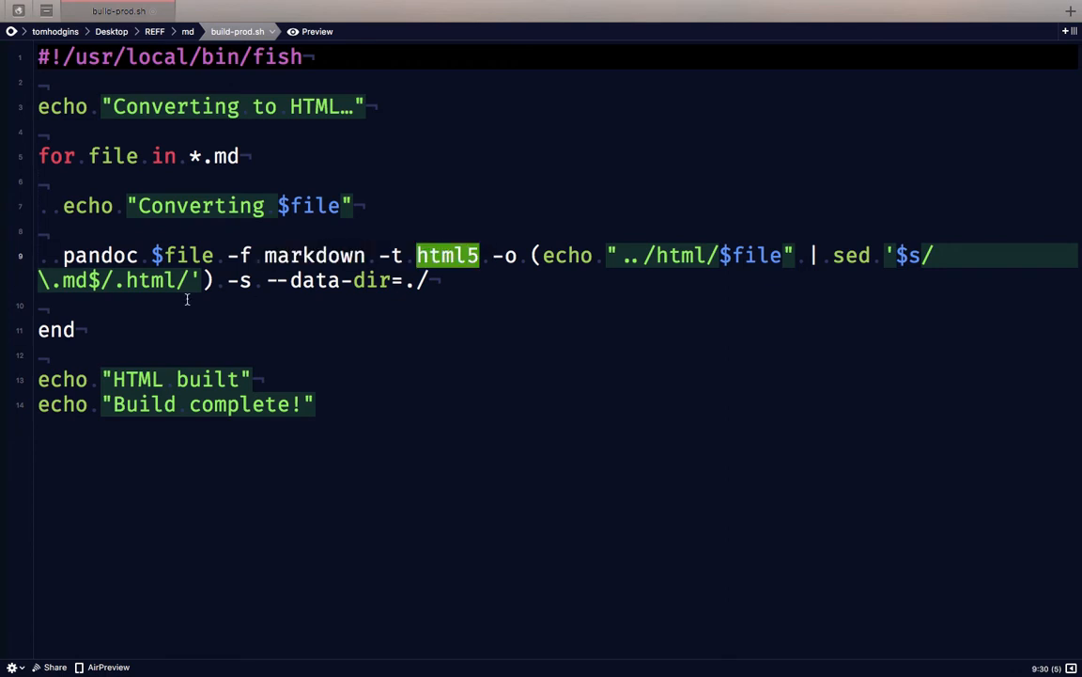
{"action": "mouse_move", "coordinate": [280, 383]}
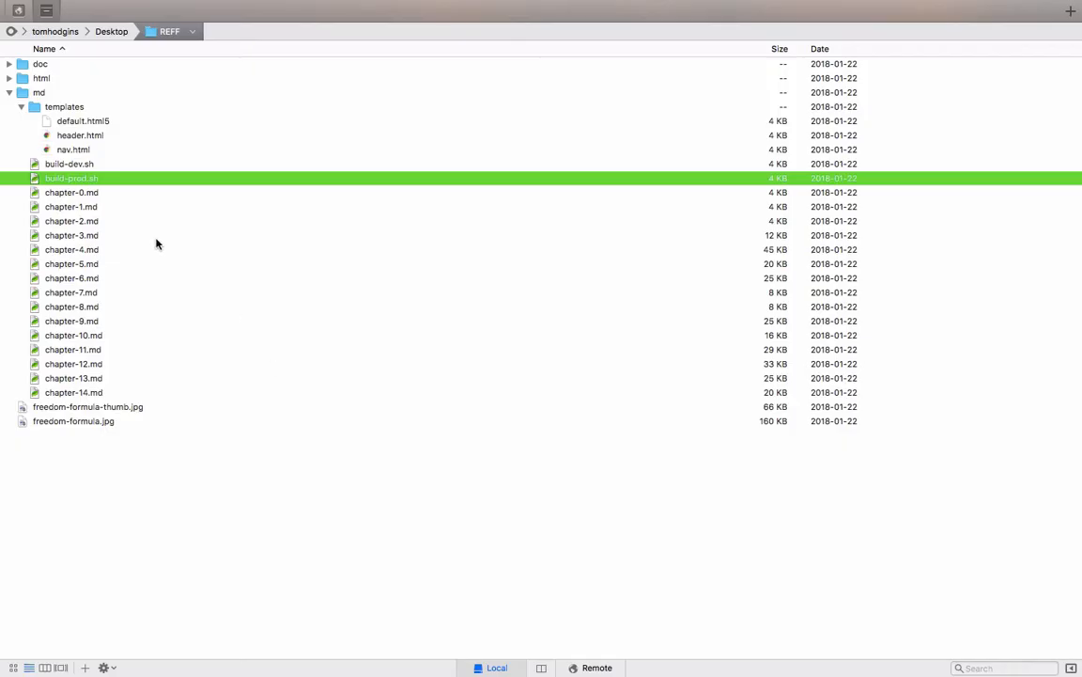
{"action": "mouse_move", "coordinate": [98, 148]}
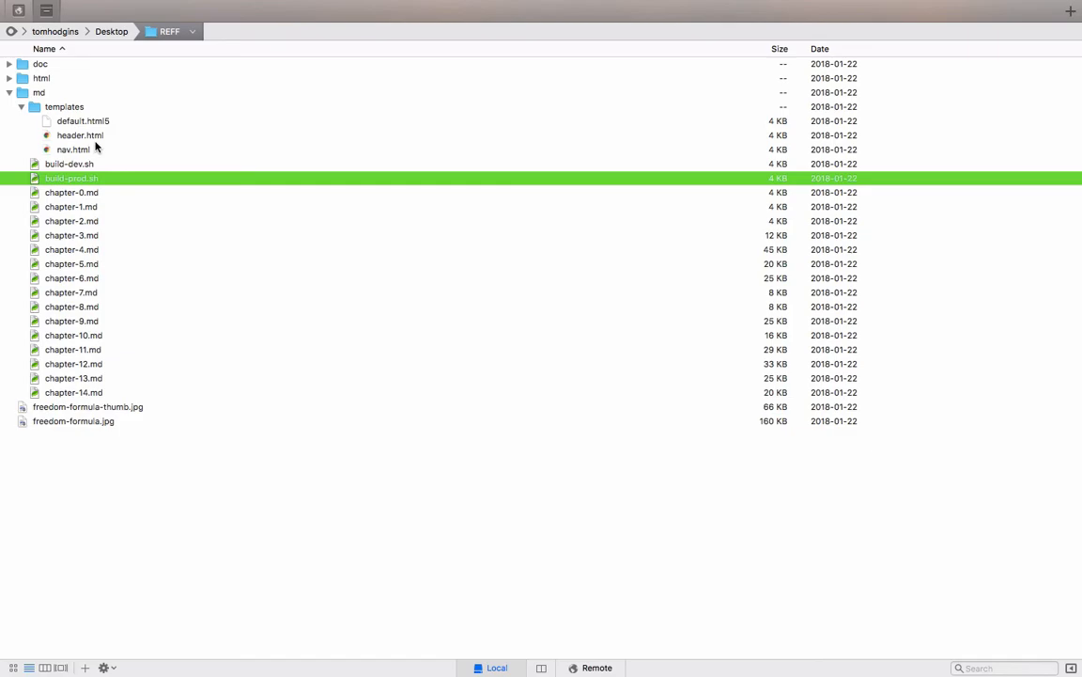
{"action": "double_click", "coordinate": [72, 192]}
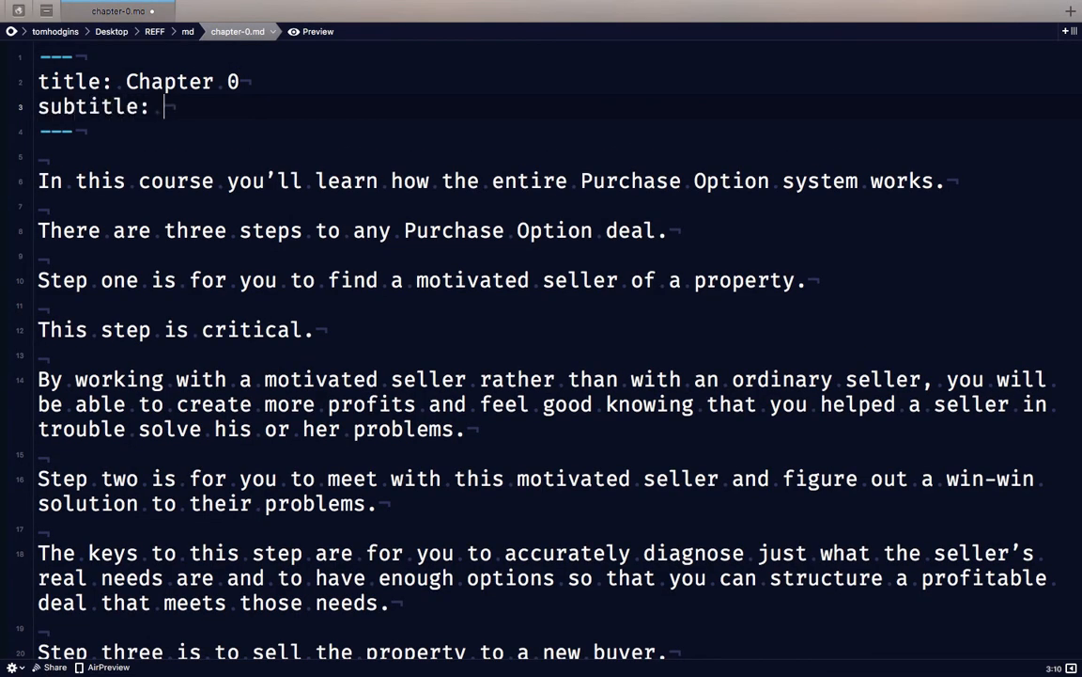
Set chapter 0's subtitle to Example, rebuild dev and check Example under the Chapter 0 heading.
{"action": "type", "text": "Example"}
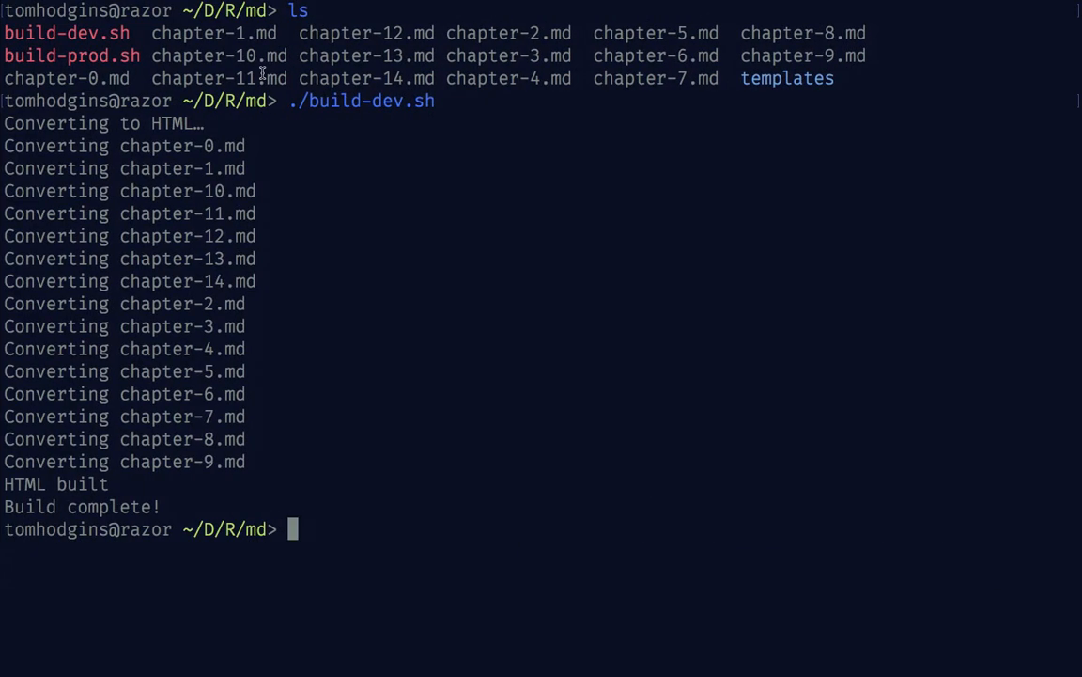
{"action": "key", "text": "Return"}
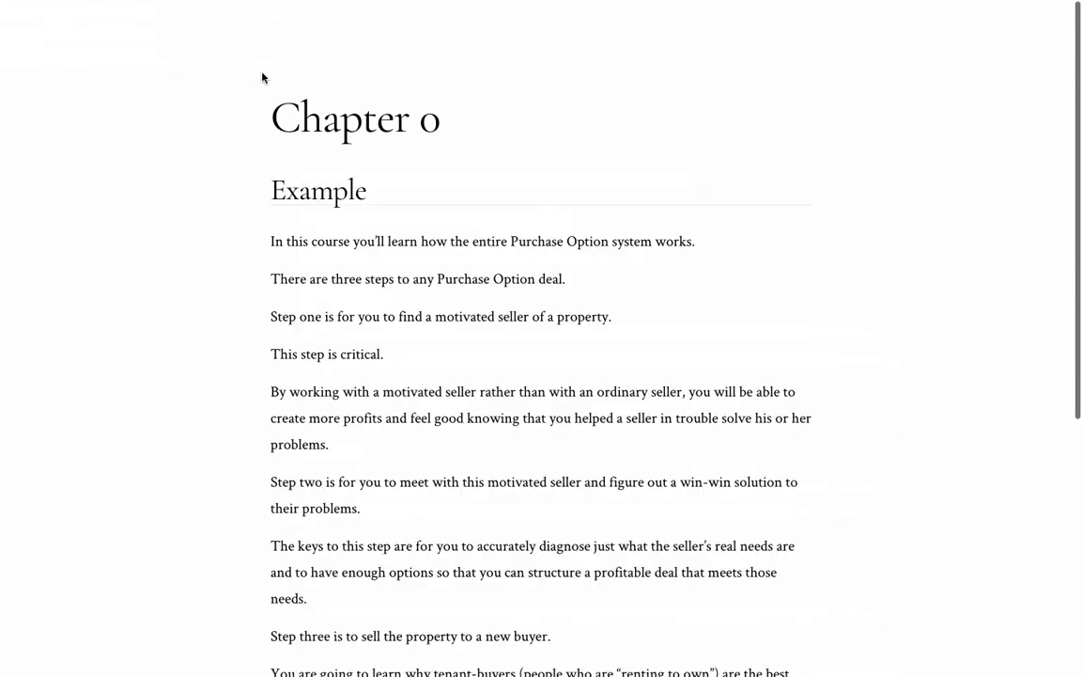
{"action": "double_click", "coordinate": [318, 190]}
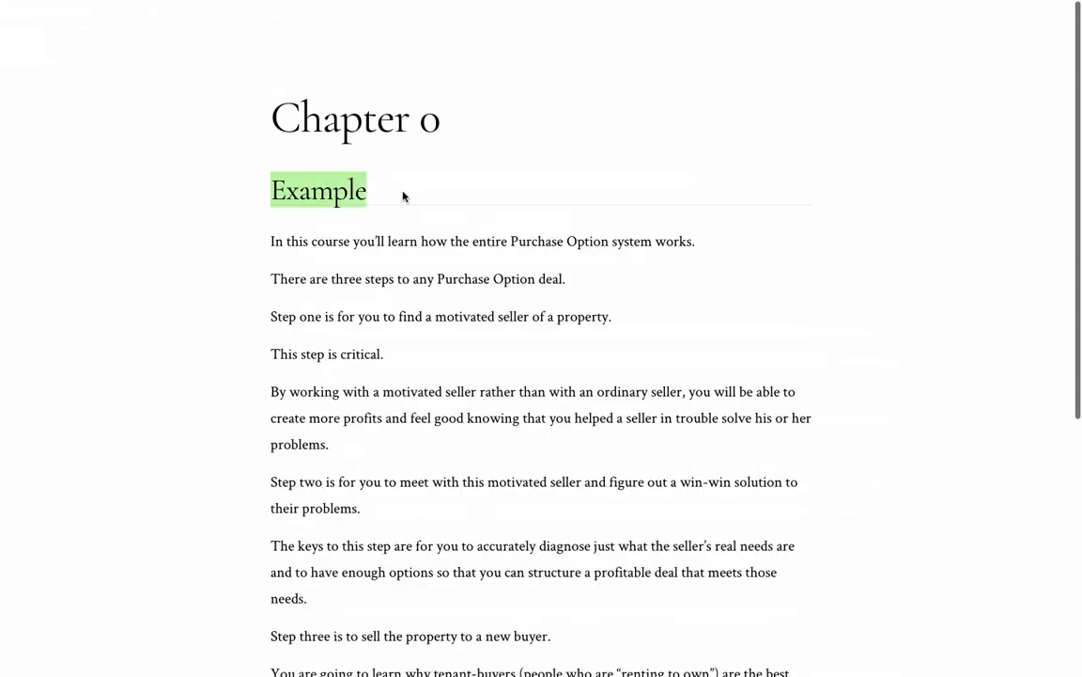
{"action": "left_click", "coordinate": [404, 191]}
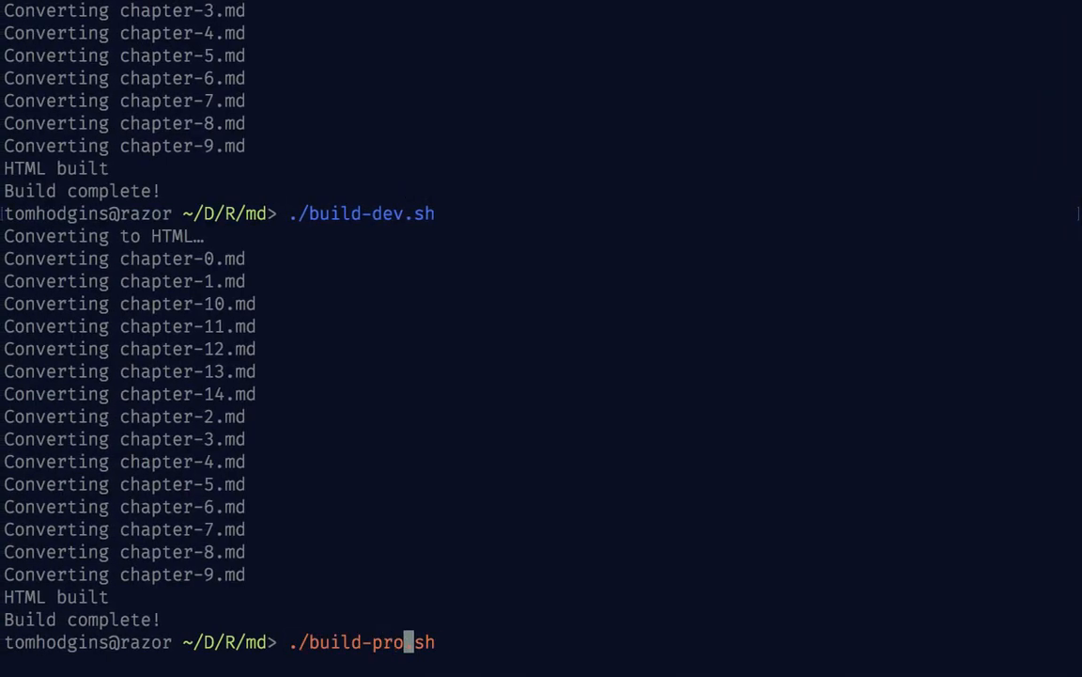
Run ./build-prod.sh to Build complete, then rerun ./build-dev.sh.
{"action": "key", "text": "Return"}
{"action": "type", "text": "./build-dev"}
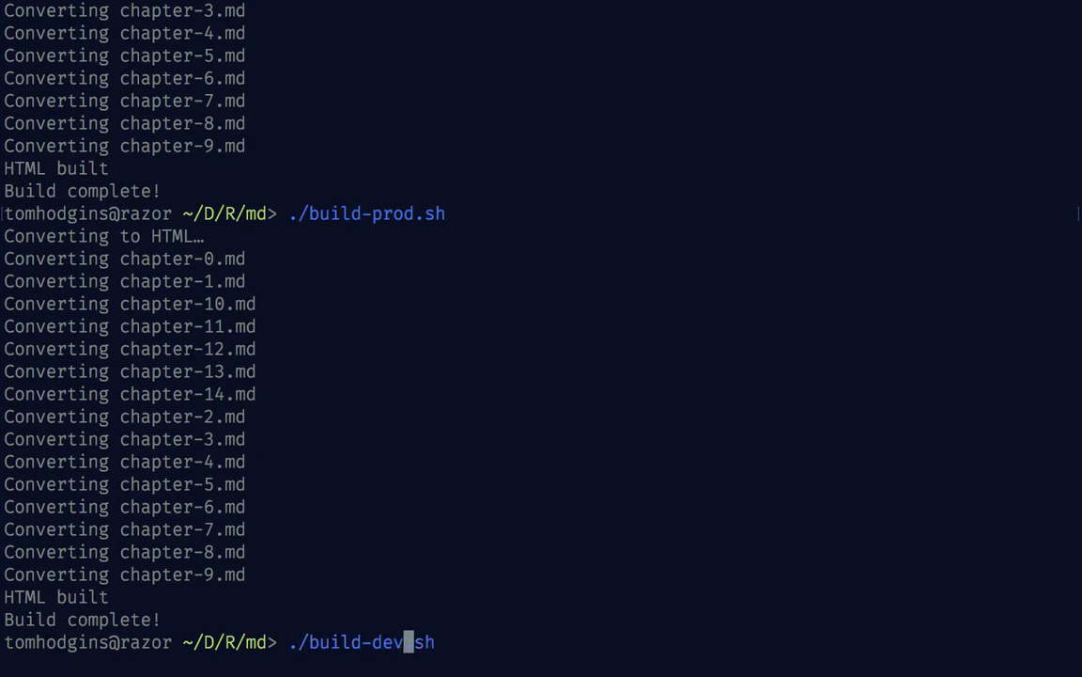
{"action": "key", "text": "Return"}
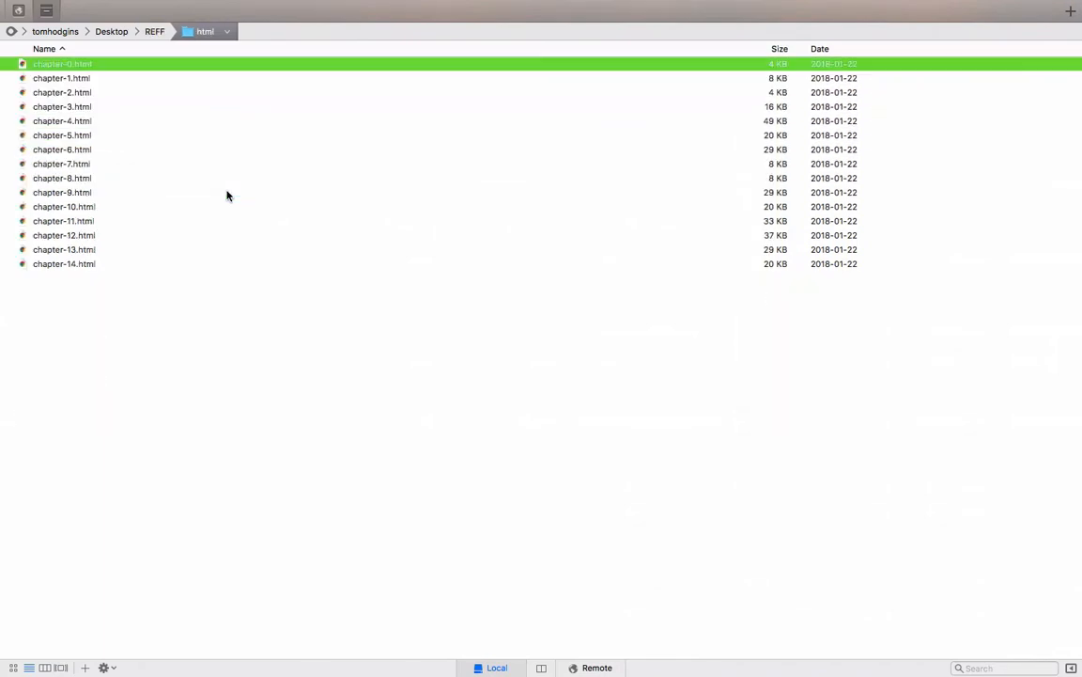
Review chapter-0.html to confirm it holds only the Chapter 0 heading and paragraphs.
{"action": "double_click", "coordinate": [62, 64]}
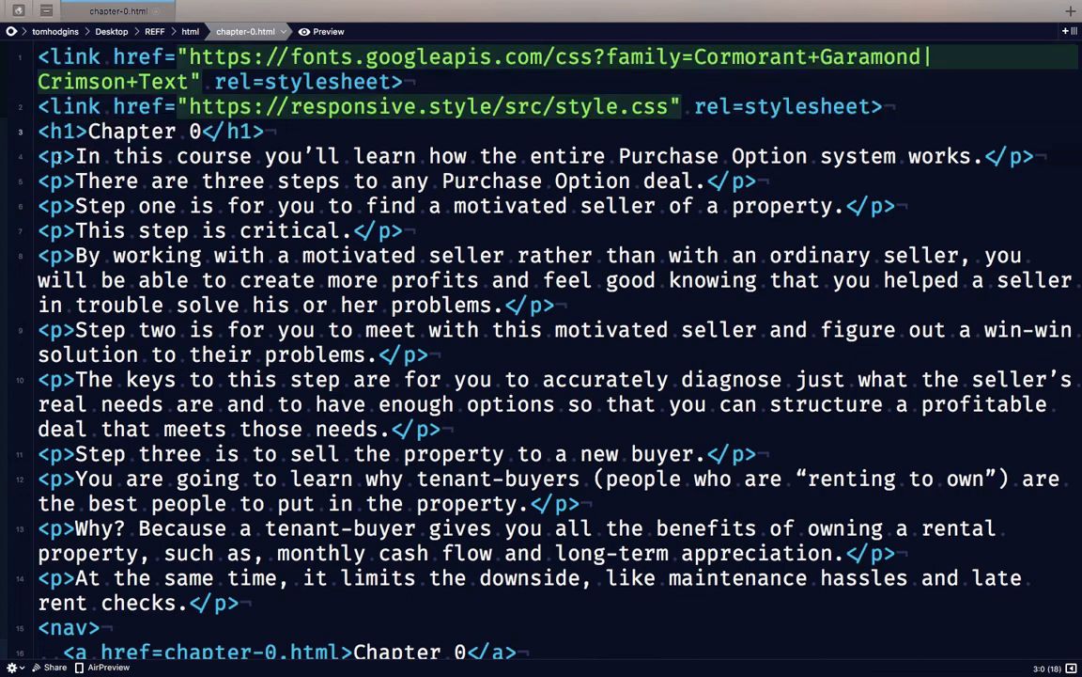
{"action": "scroll", "scroll_direction": "down", "scroll_amount": 3}
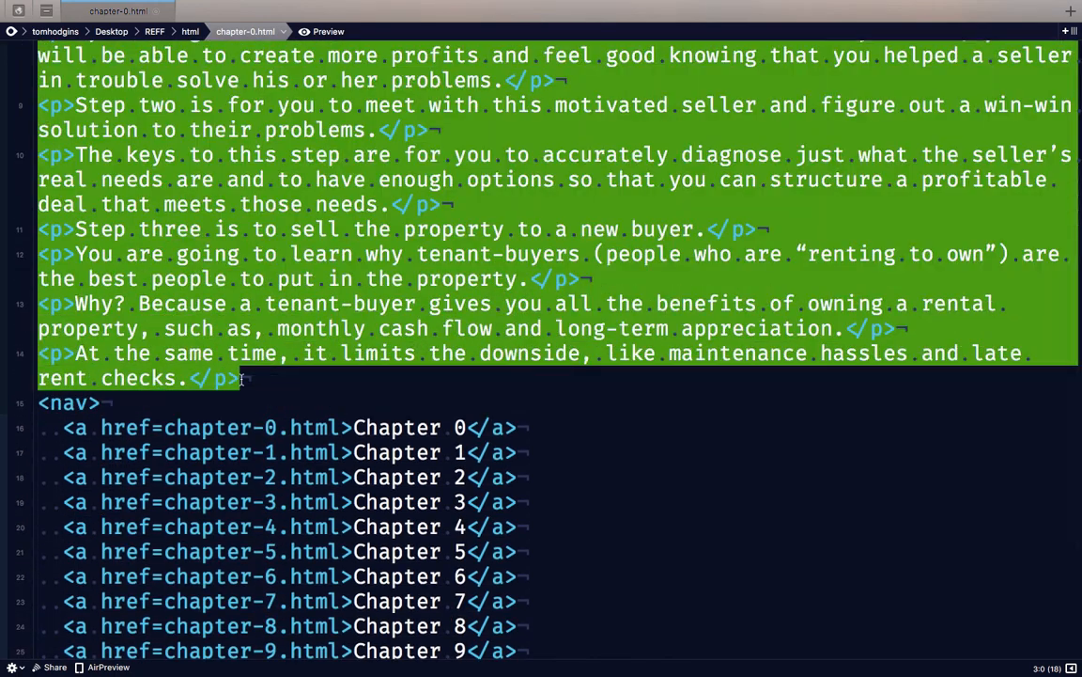
{"action": "scroll", "scroll_direction": "up", "scroll_amount": 3}
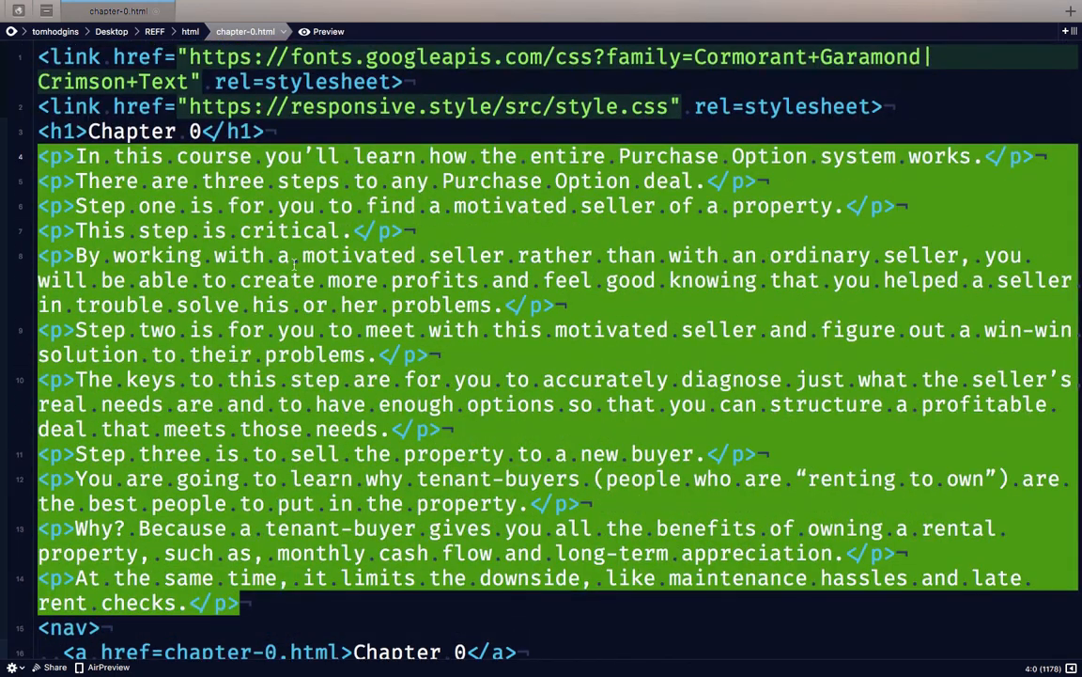
{"action": "scroll", "scroll_direction": "down", "scroll_amount": 3}
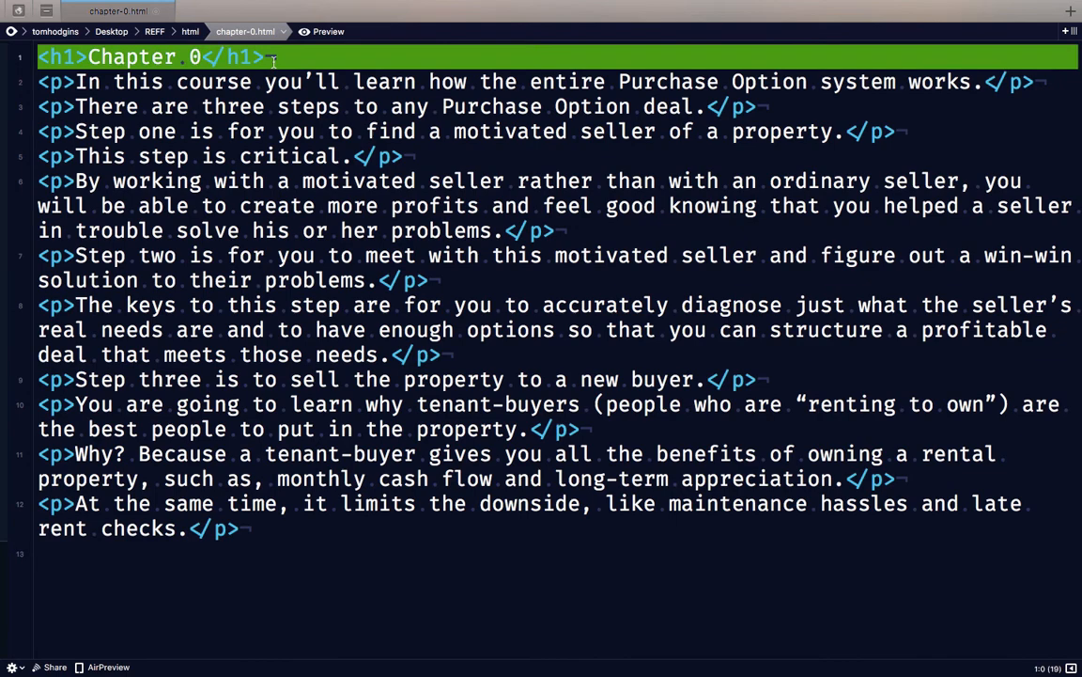
{"action": "left_click_drag", "start_coordinate": [272, 57], "coordinate": [263, 453]}
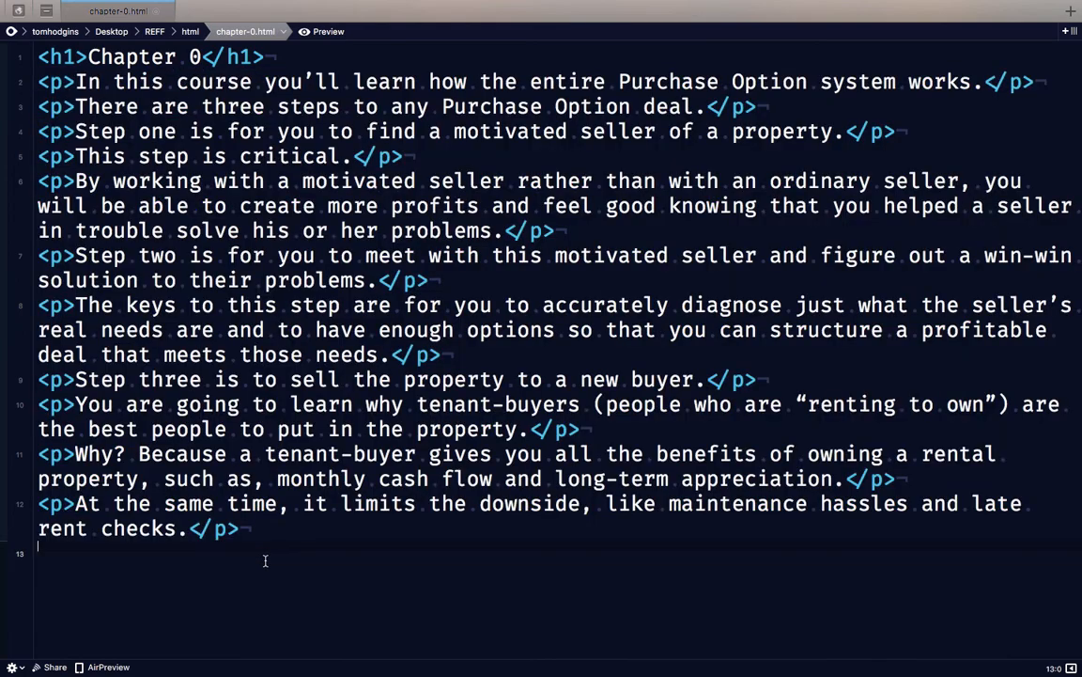
Return to the REFF listing and inspect the default.html5 template inside md/templates.
{"action": "left_click", "coordinate": [191, 30]}
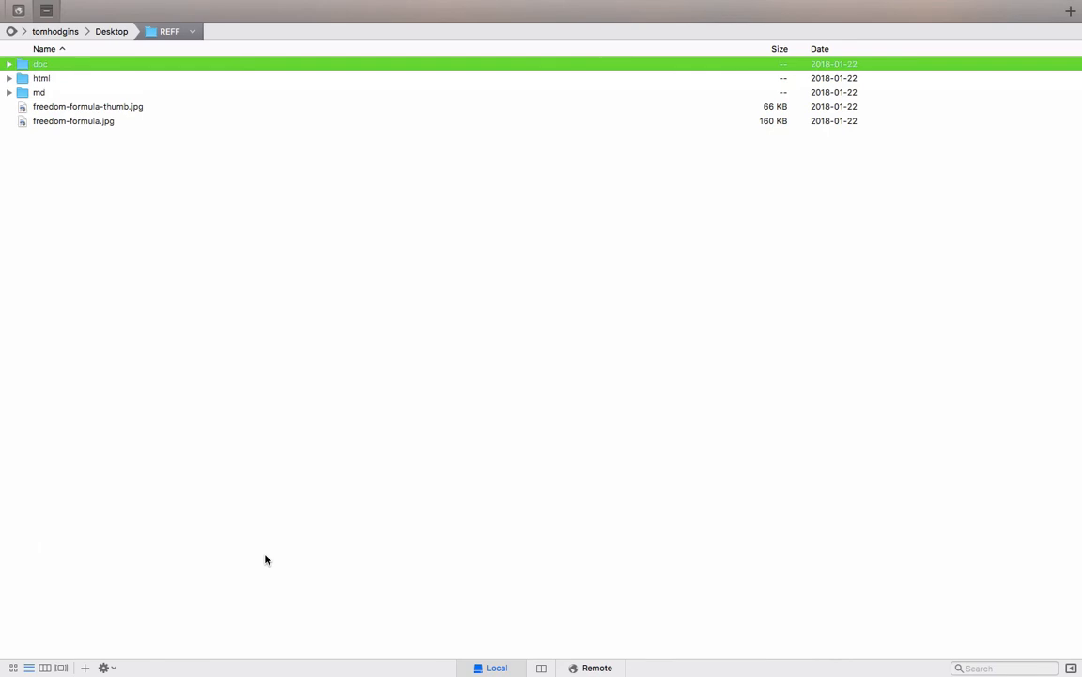
{"action": "left_click", "coordinate": [9, 92]}
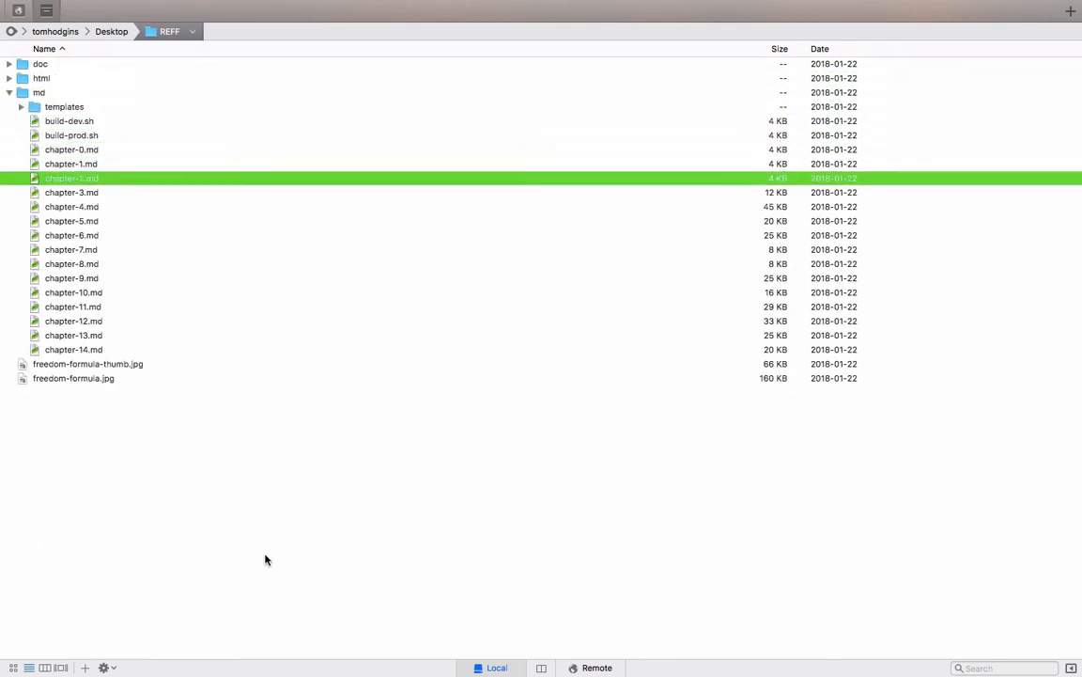
{"action": "double_click", "coordinate": [71, 248]}
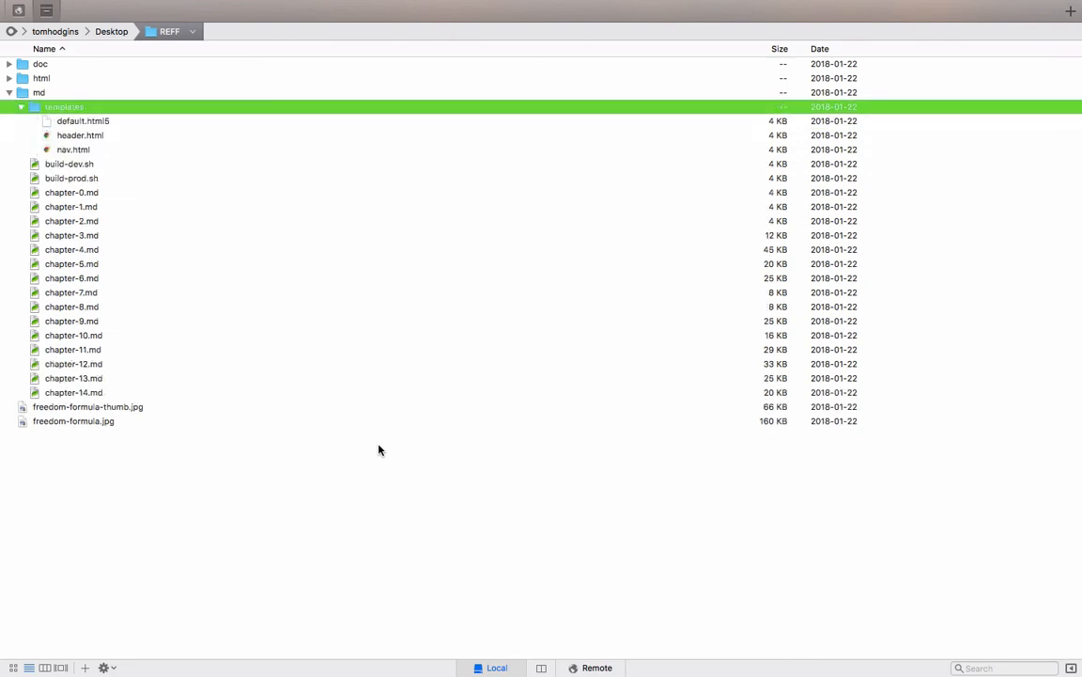
{"action": "left_click", "coordinate": [82, 120]}
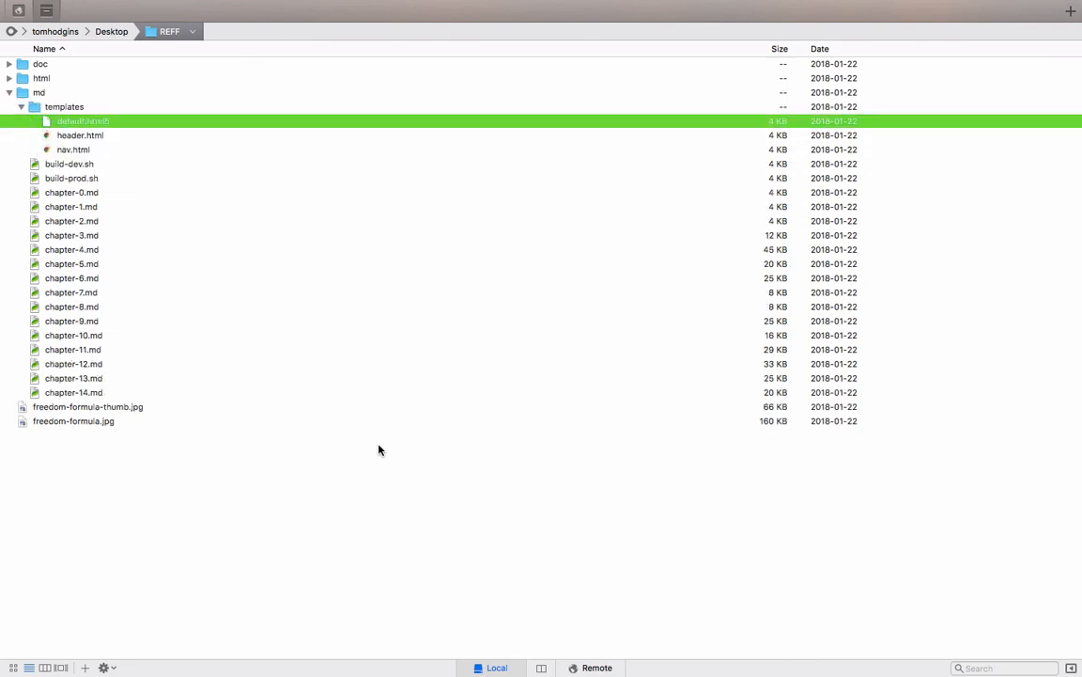
{"action": "left_click", "coordinate": [21, 105]}
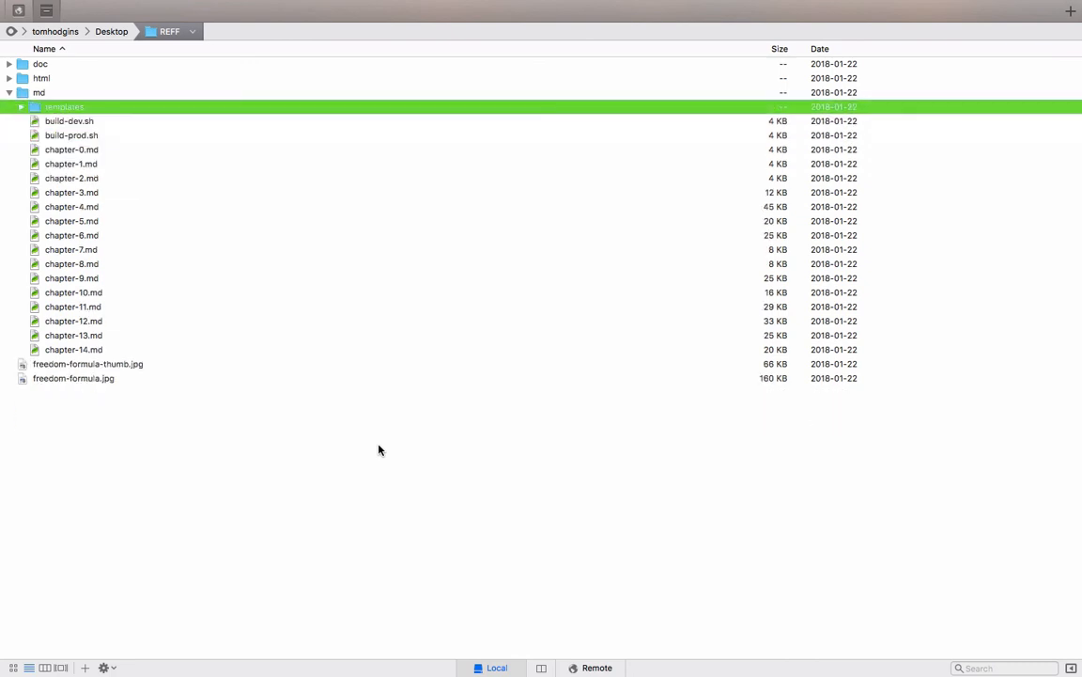
Inspect chapter-0.html in the html folder, then collapse the folders again.
{"action": "left_click", "coordinate": [9, 79]}
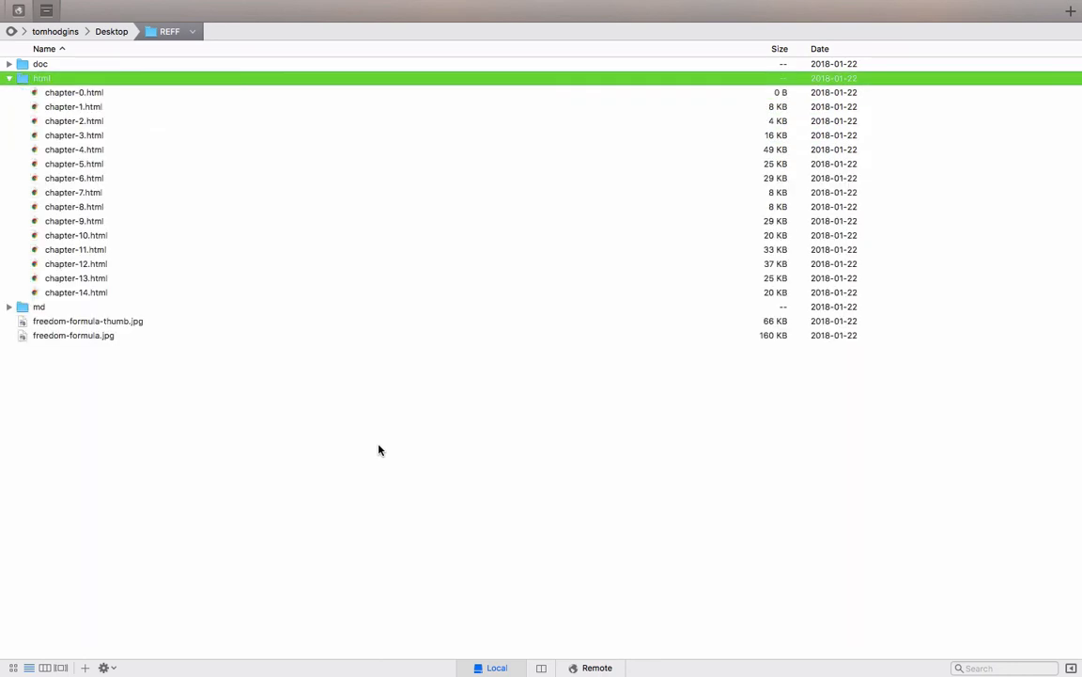
{"action": "left_click", "coordinate": [75, 92]}
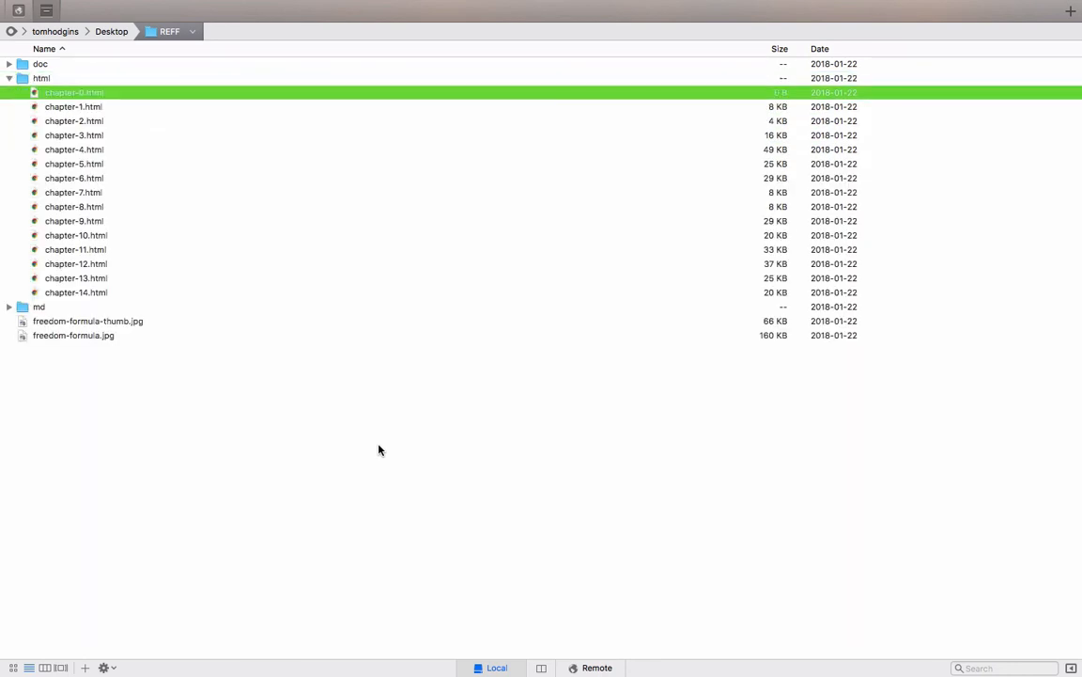
{"action": "left_click", "coordinate": [42, 79]}
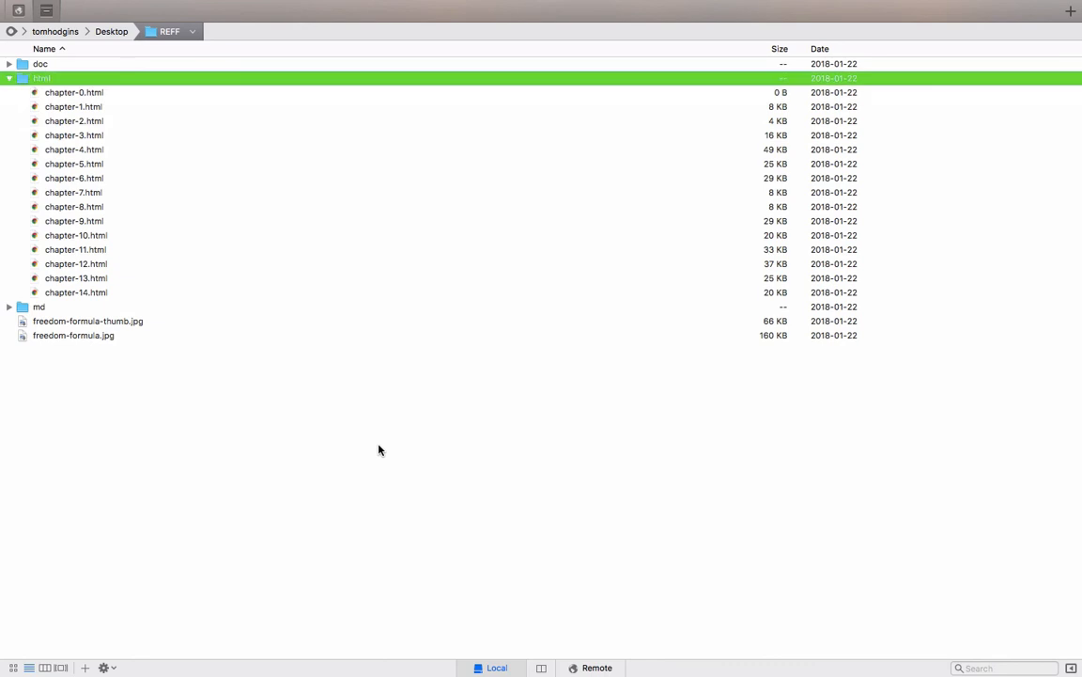
{"action": "left_click", "coordinate": [8, 79]}
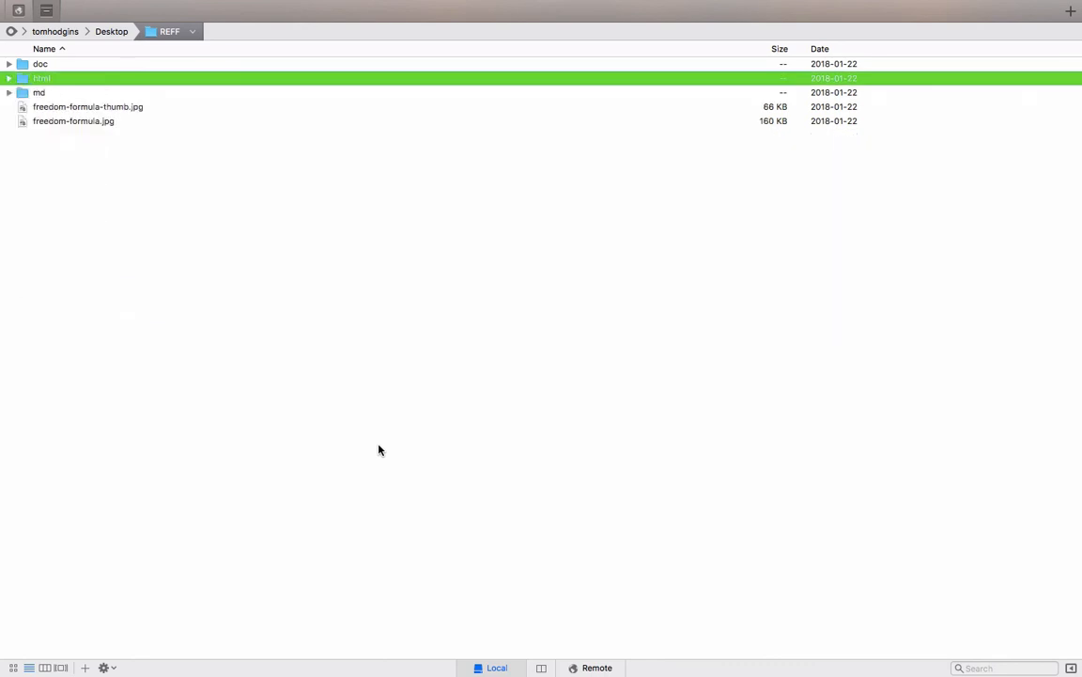